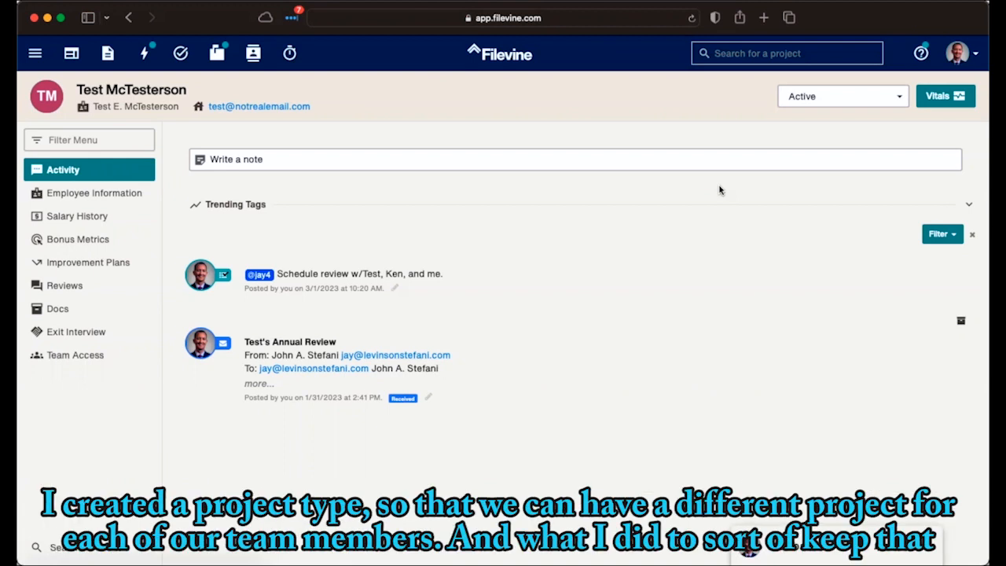
mouse_move(611, 192)
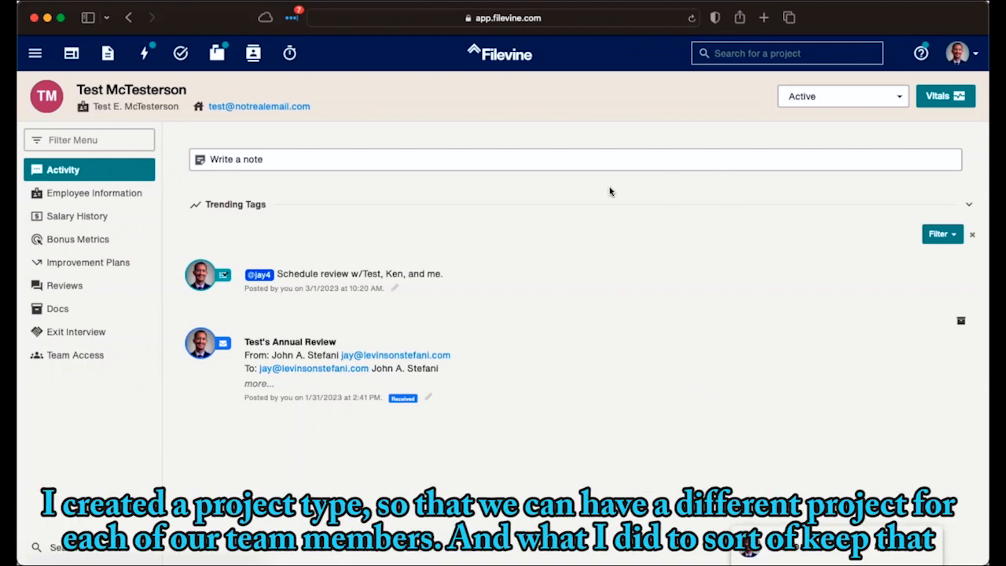
mouse_move(177, 93)
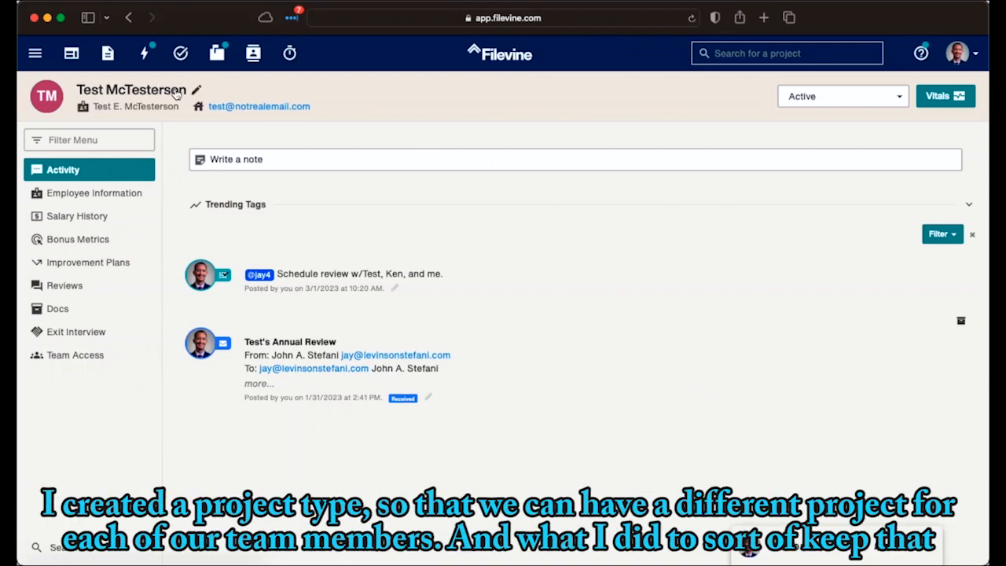
mouse_move(475, 143)
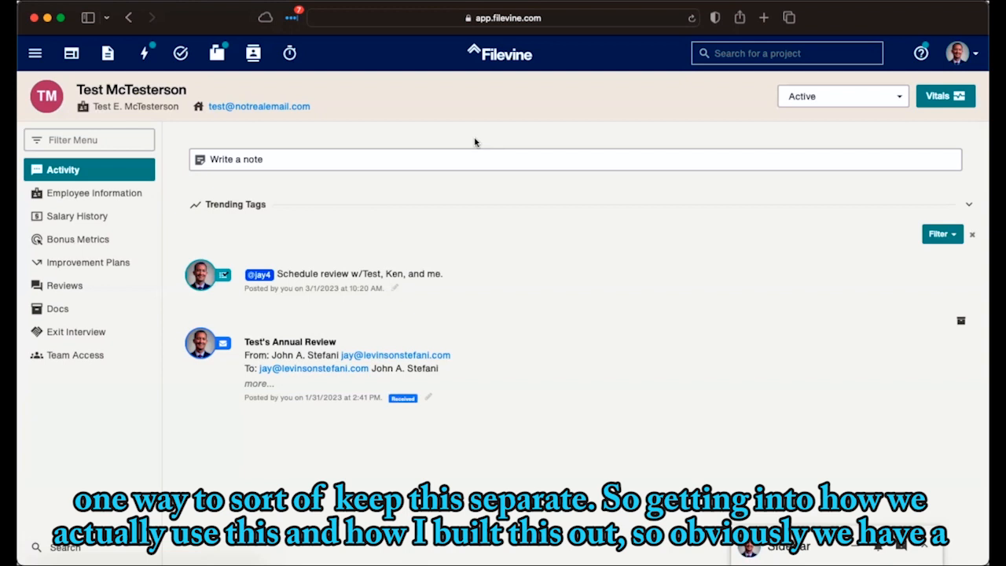
mouse_move(238, 142)
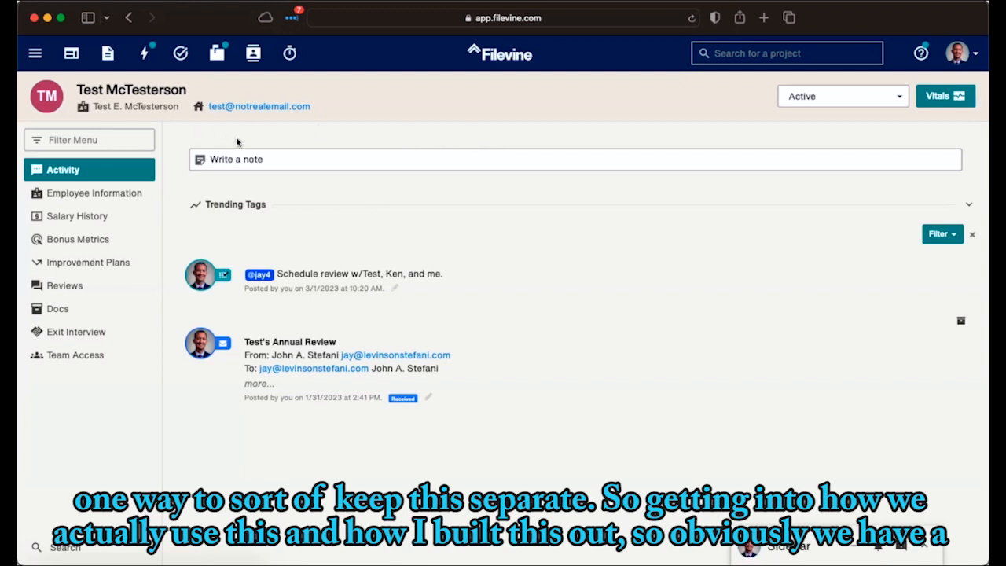
mouse_move(195, 95)
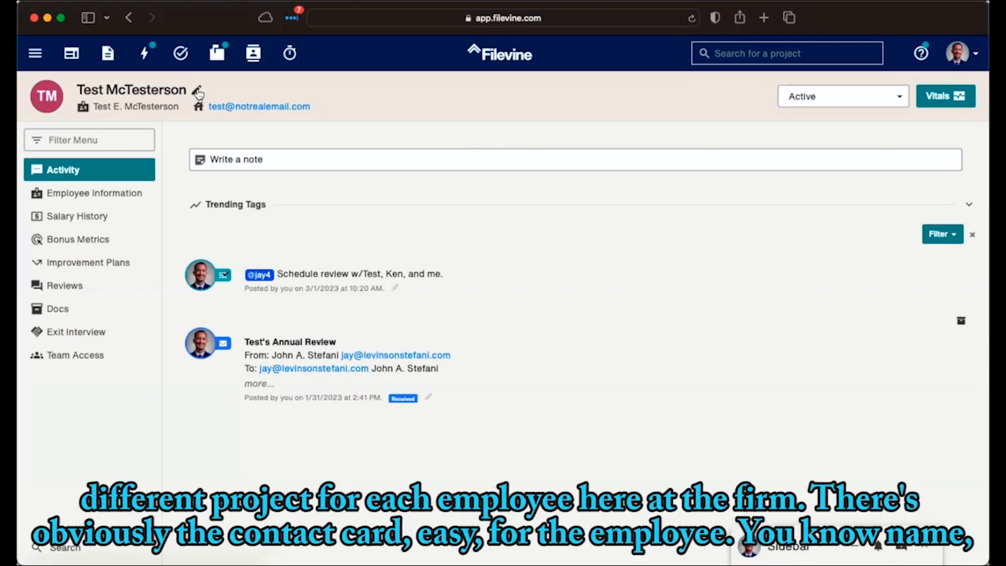
mouse_move(165, 108)
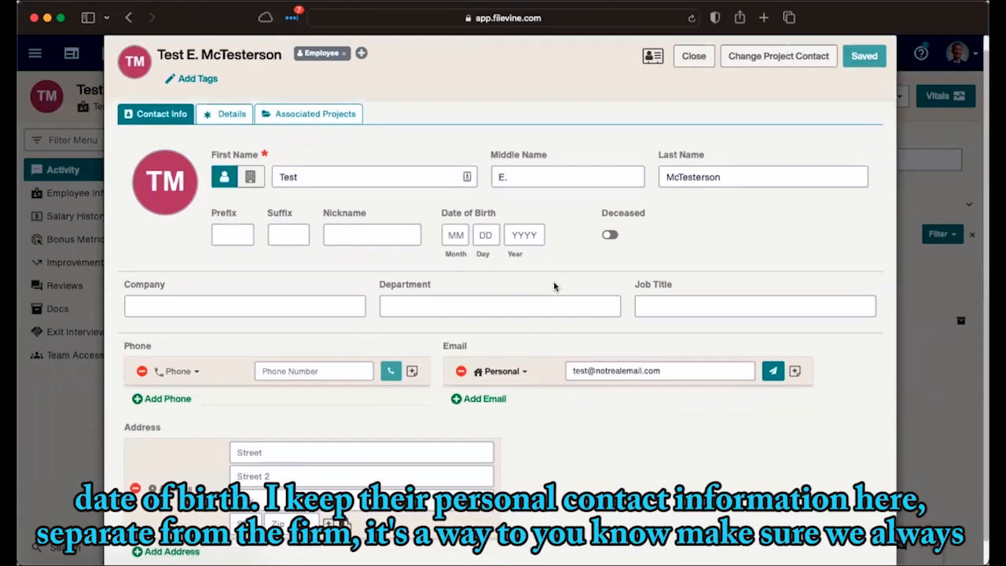
View the employee's contact card, then show Project Vitals details: organisation, project type, email
scroll("down", 3)
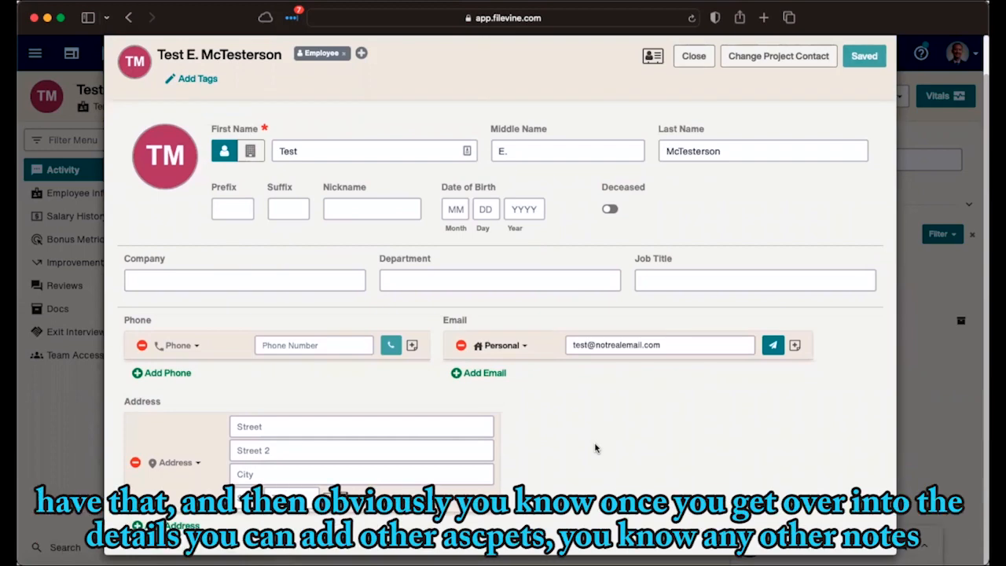
mouse_move(730, 81)
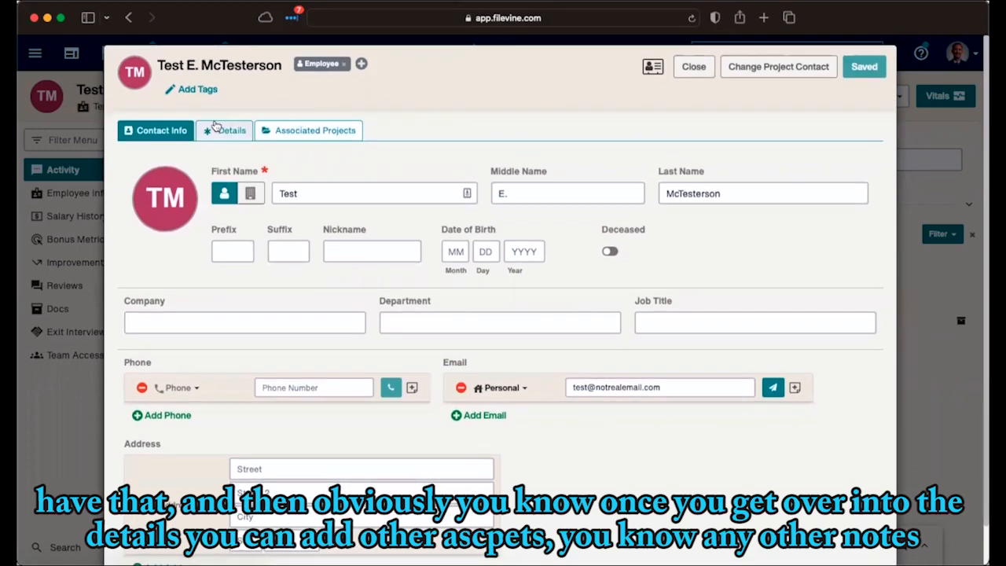
left_click(231, 129)
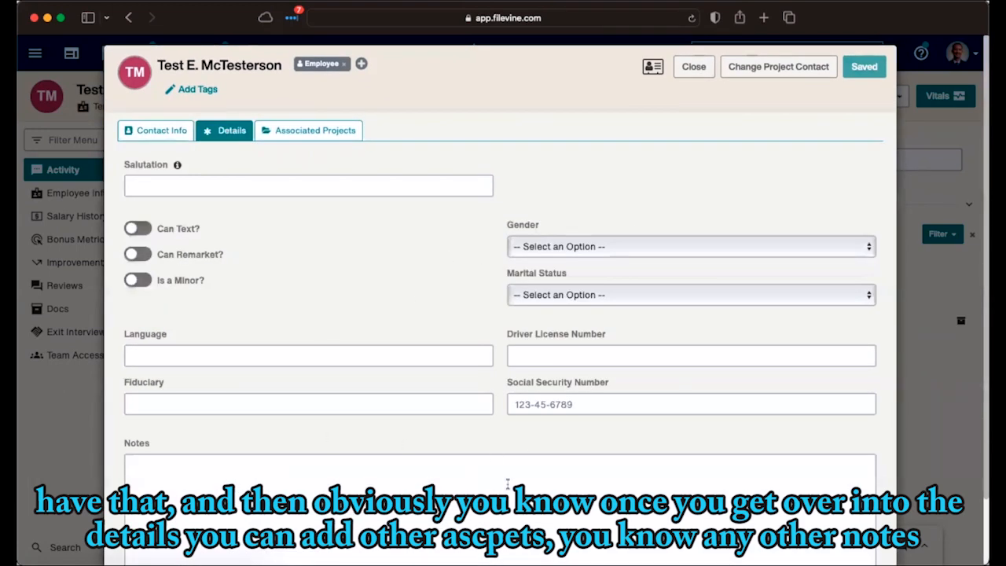
mouse_move(448, 267)
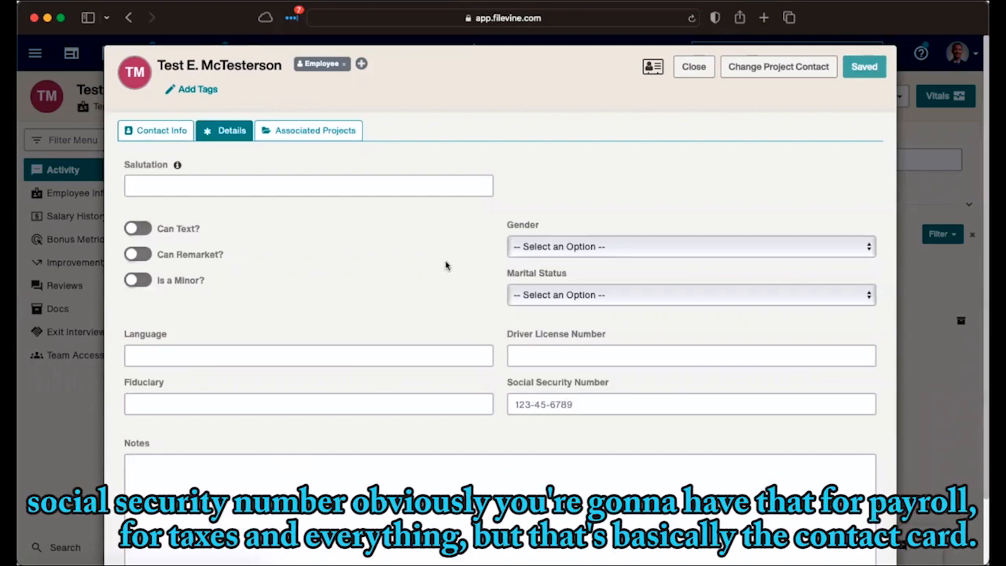
left_click(693, 66)
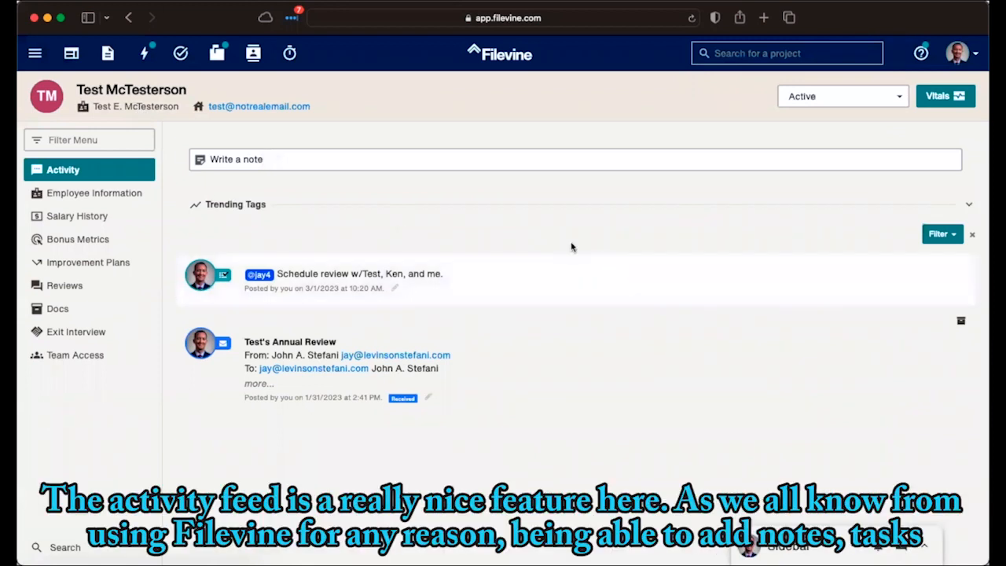
mouse_move(515, 224)
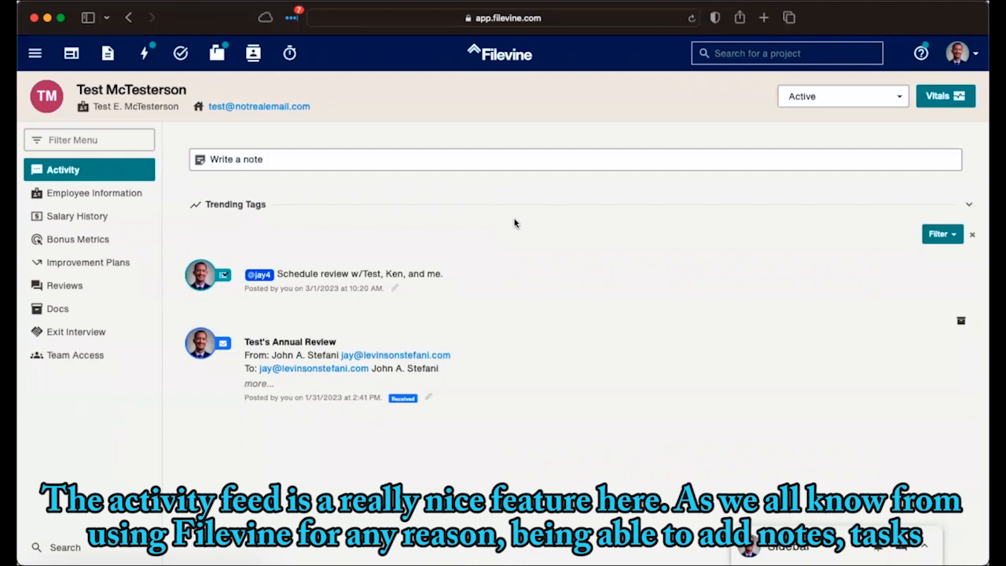
mouse_move(481, 290)
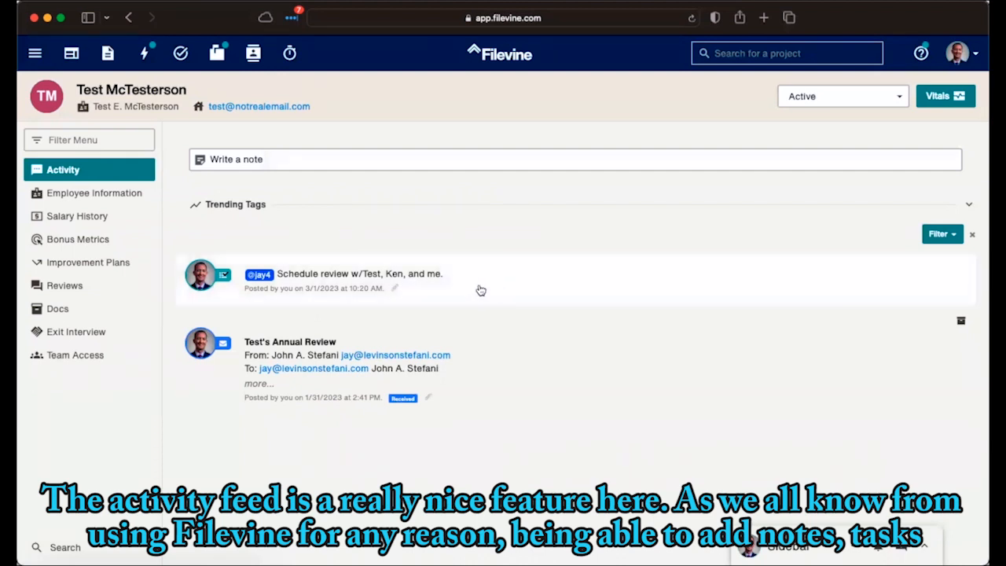
mouse_move(547, 254)
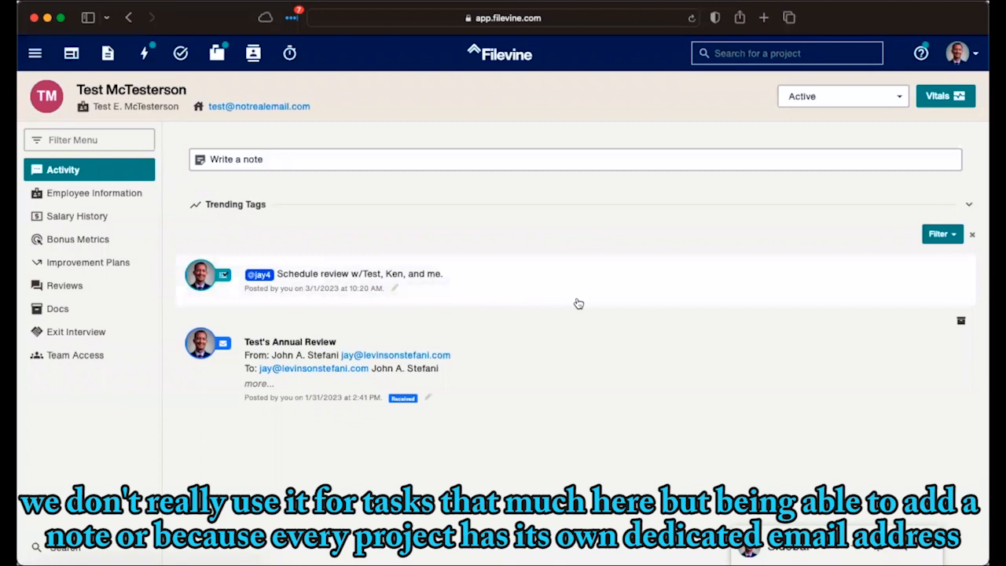
left_click(944, 95)
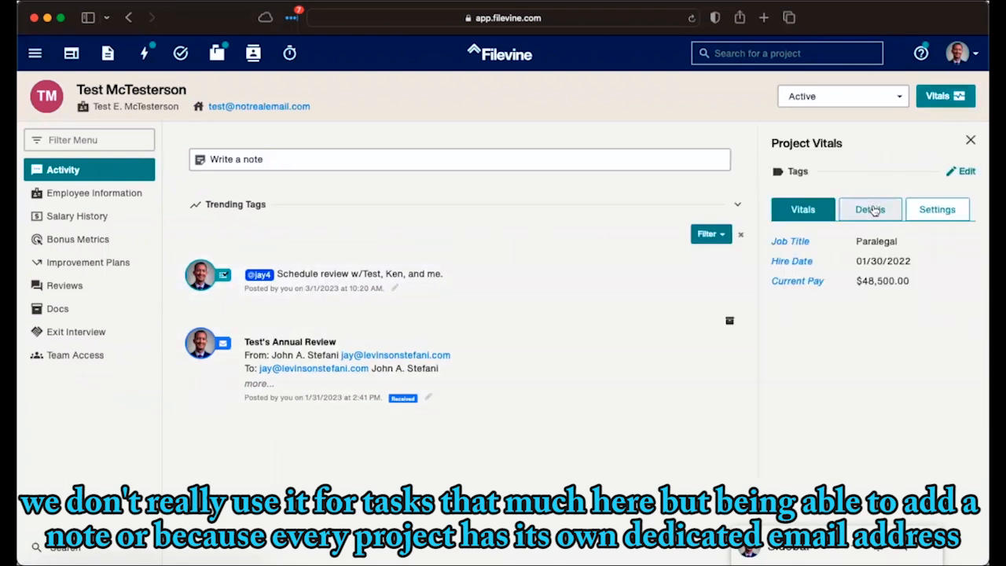
left_click(870, 209)
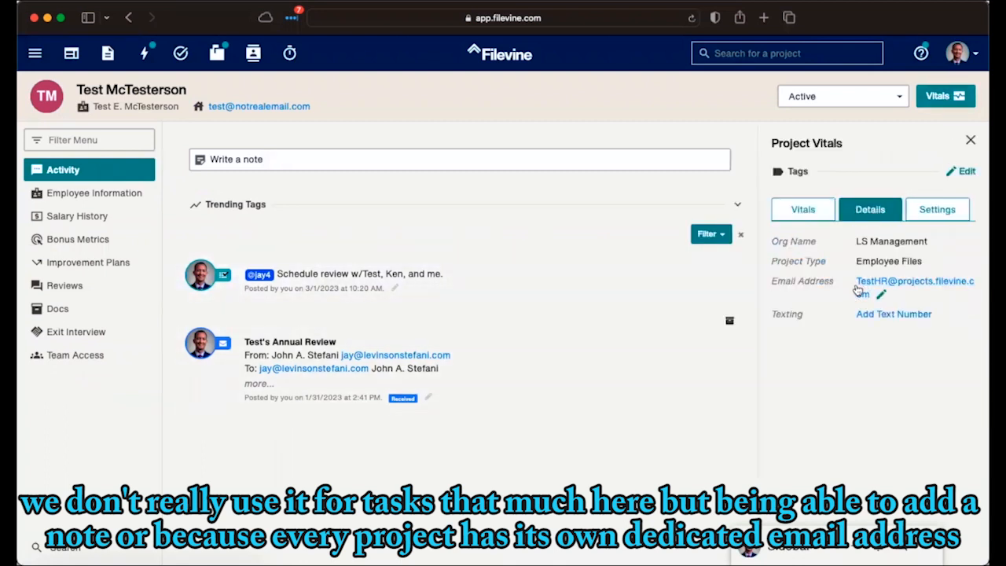
mouse_move(858, 330)
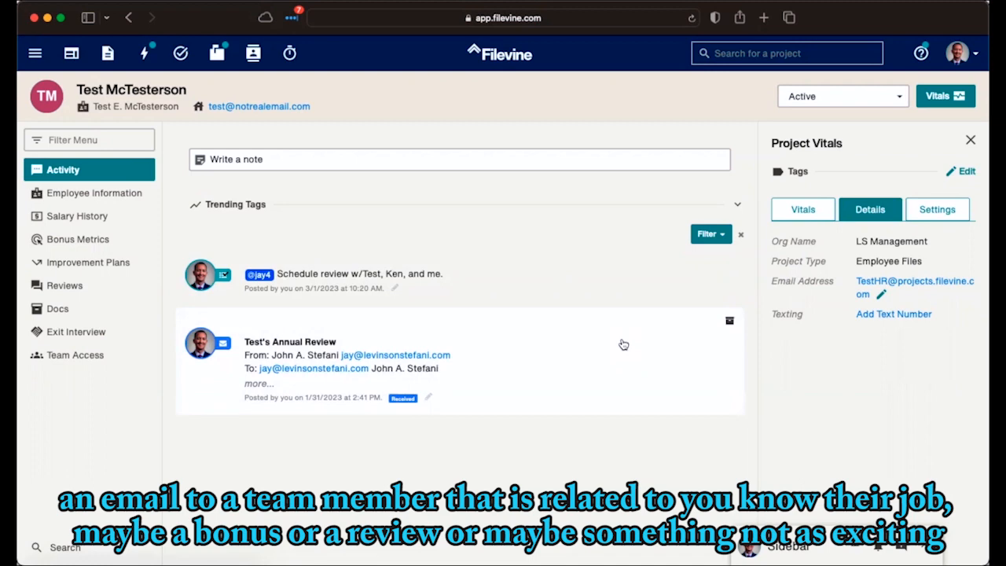
mouse_move(472, 274)
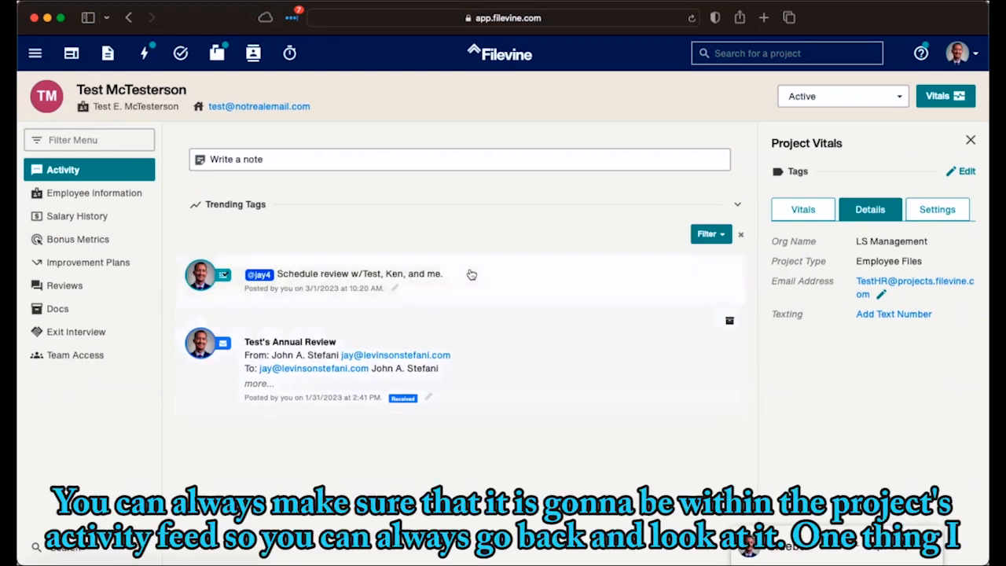
mouse_move(291, 338)
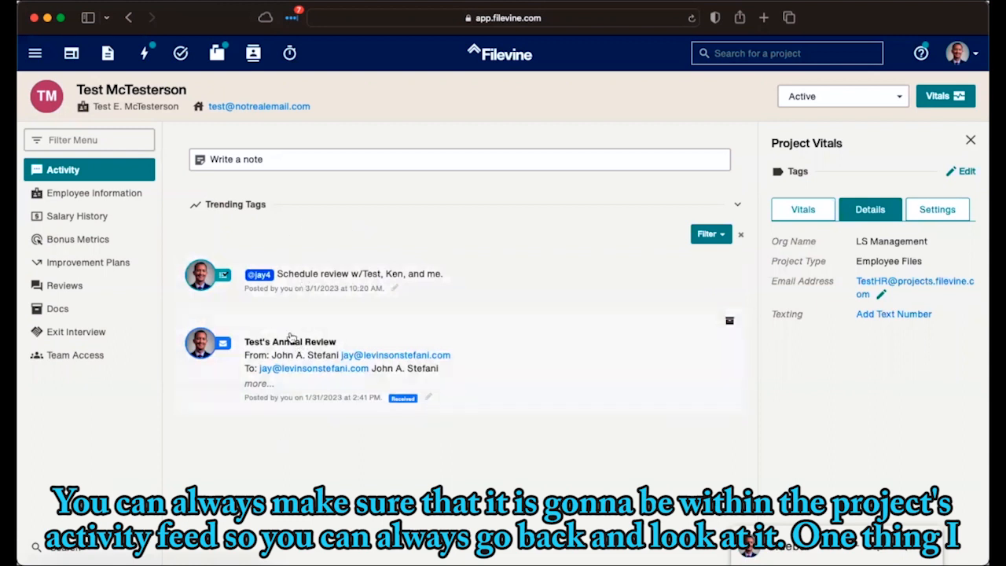
mouse_move(406, 478)
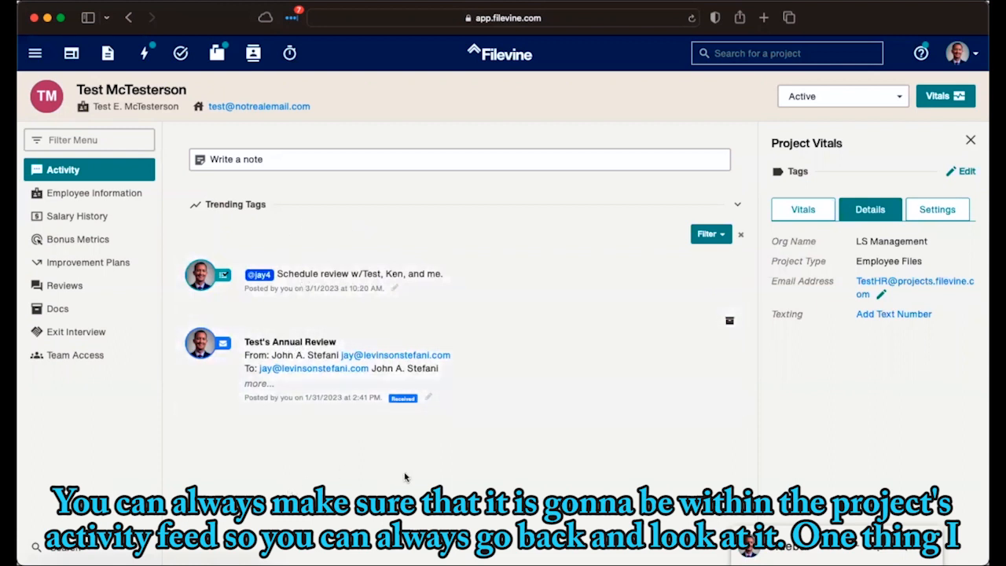
mouse_move(735, 486)
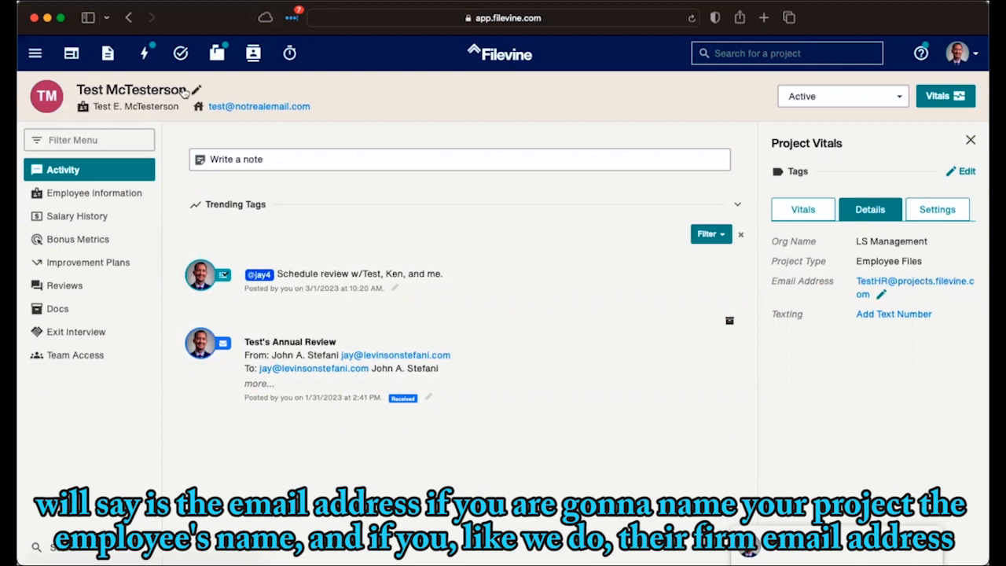
mouse_move(220, 133)
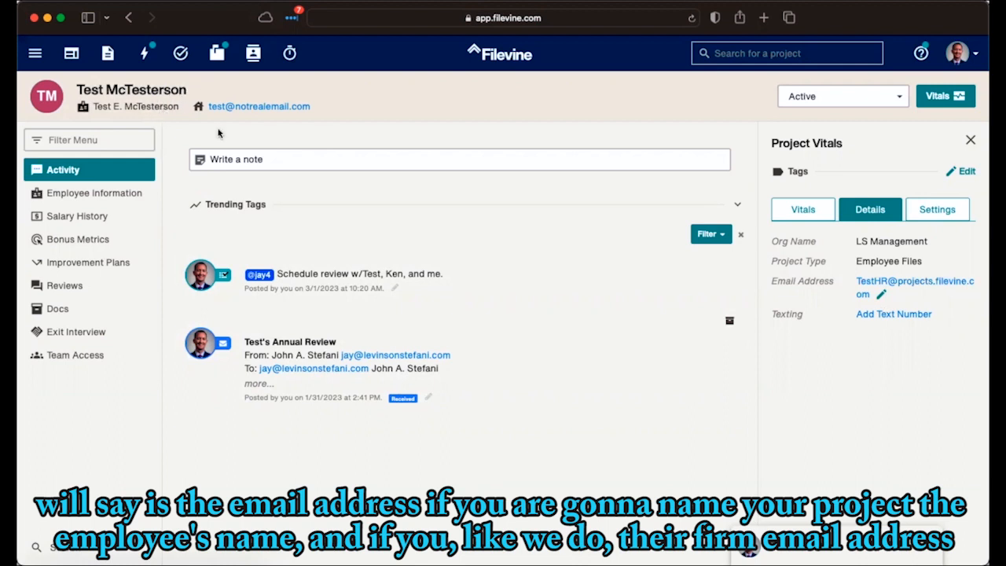
mouse_move(847, 377)
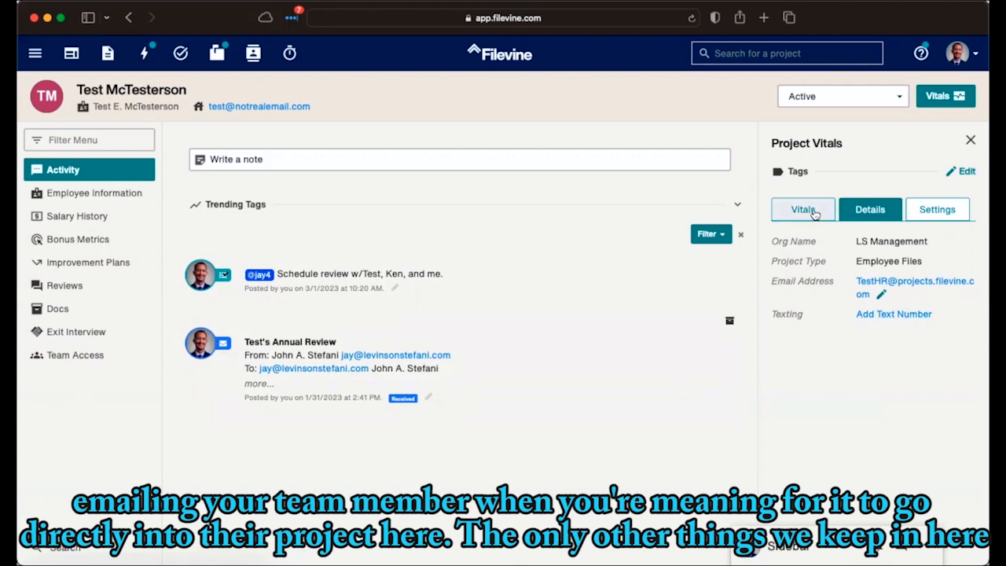
left_click(802, 209)
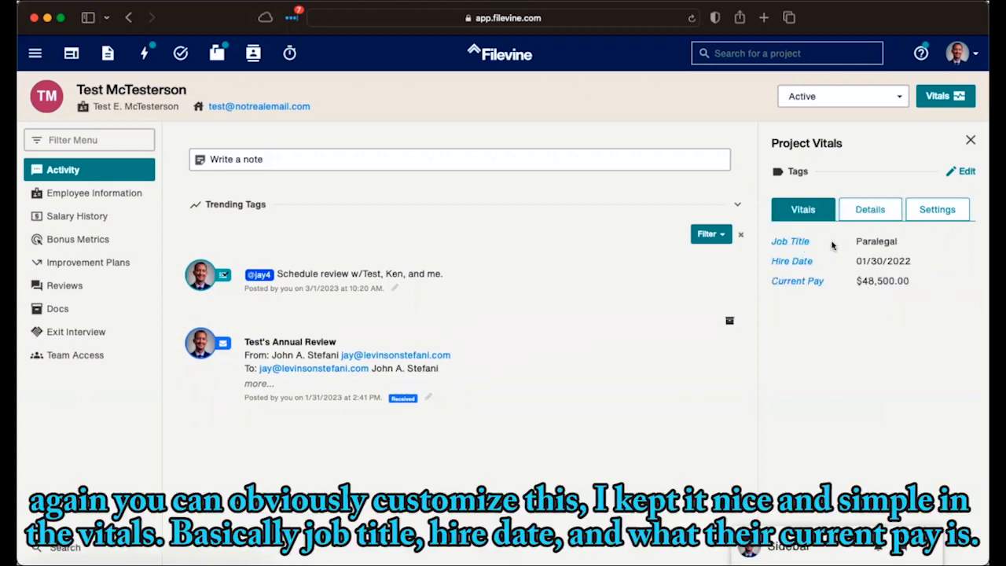
mouse_move(925, 298)
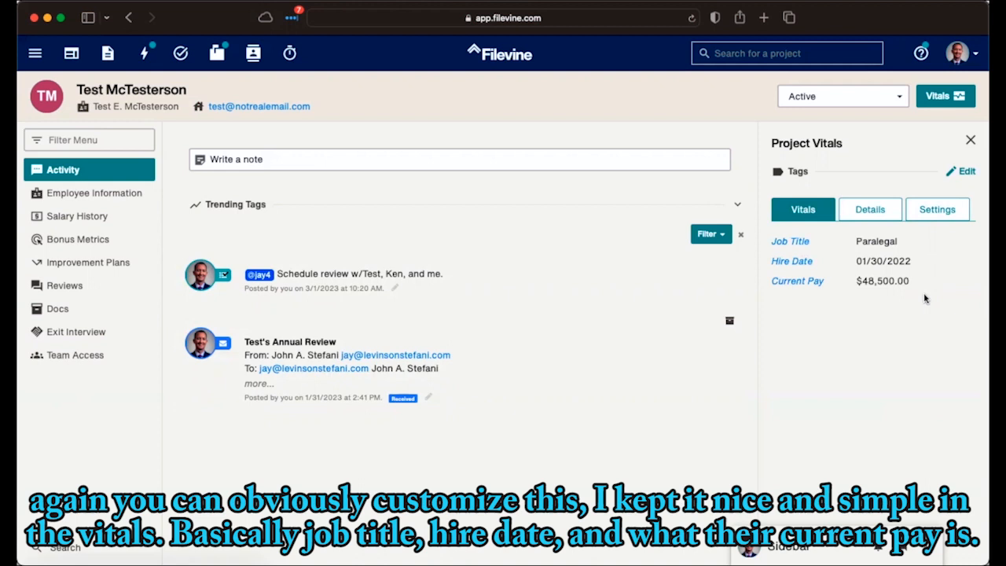
mouse_move(860, 256)
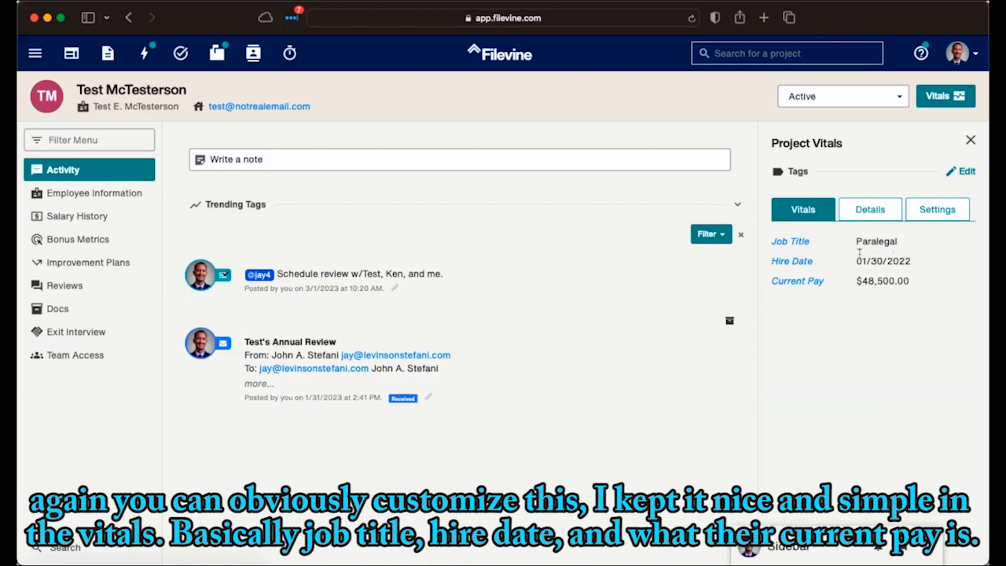
mouse_move(914, 265)
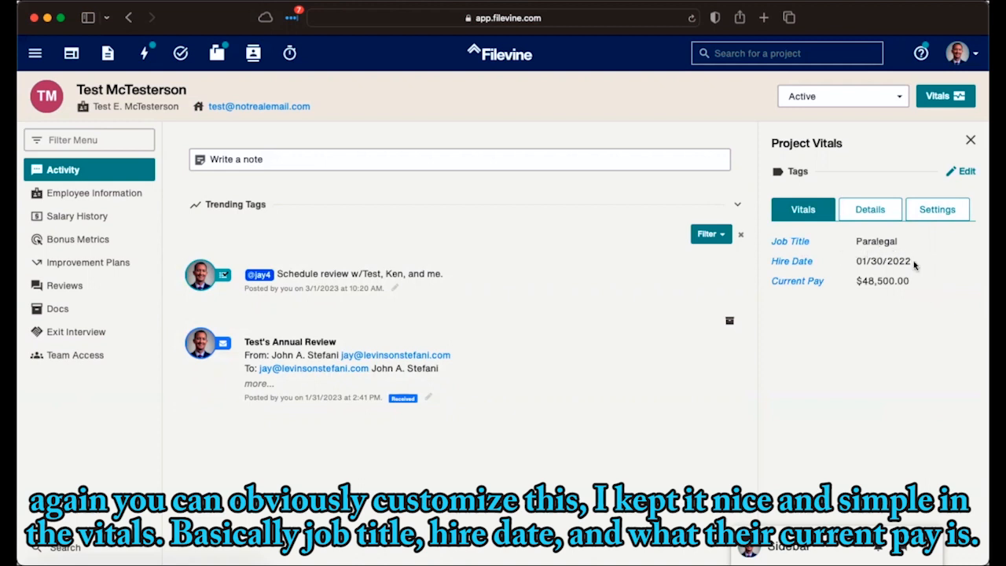
mouse_move(939, 230)
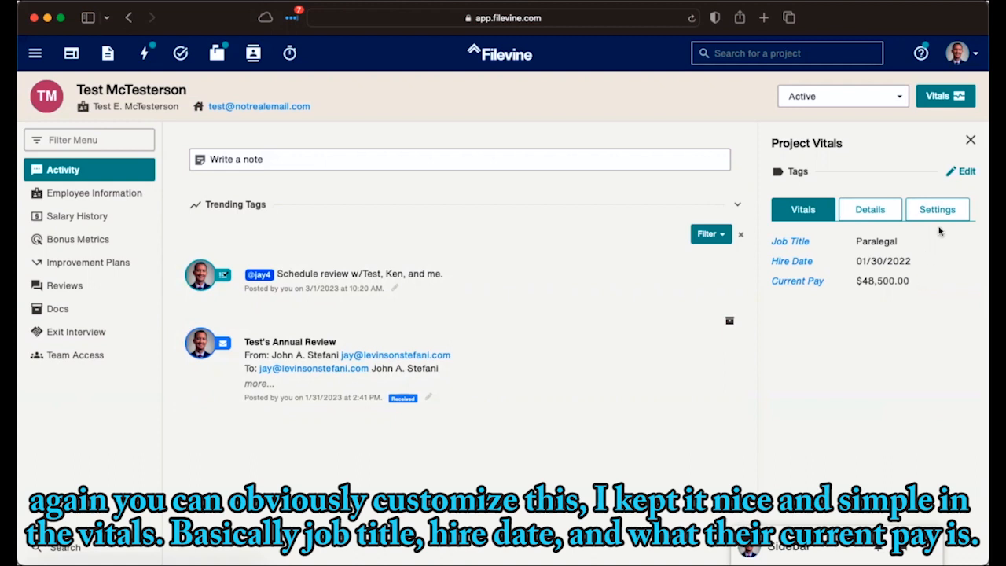
Open Employee Information and inspect the Role options, leaving the role as Staff
left_click(93, 192)
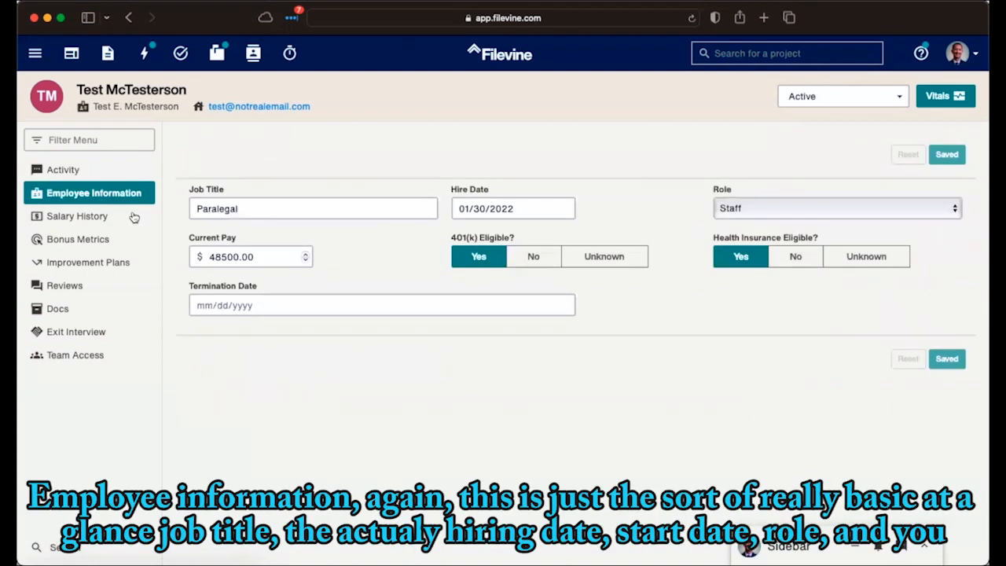
mouse_move(401, 441)
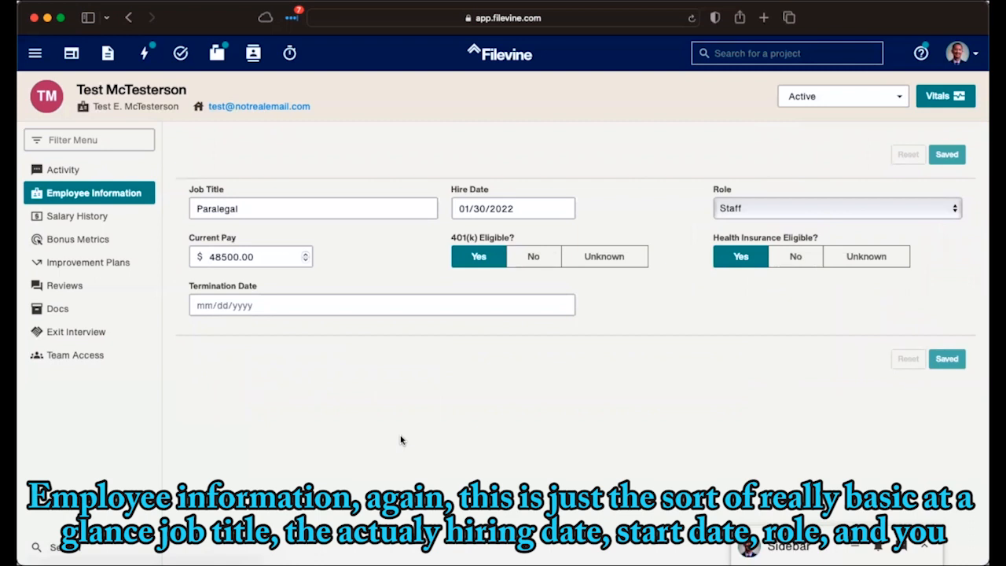
mouse_move(550, 210)
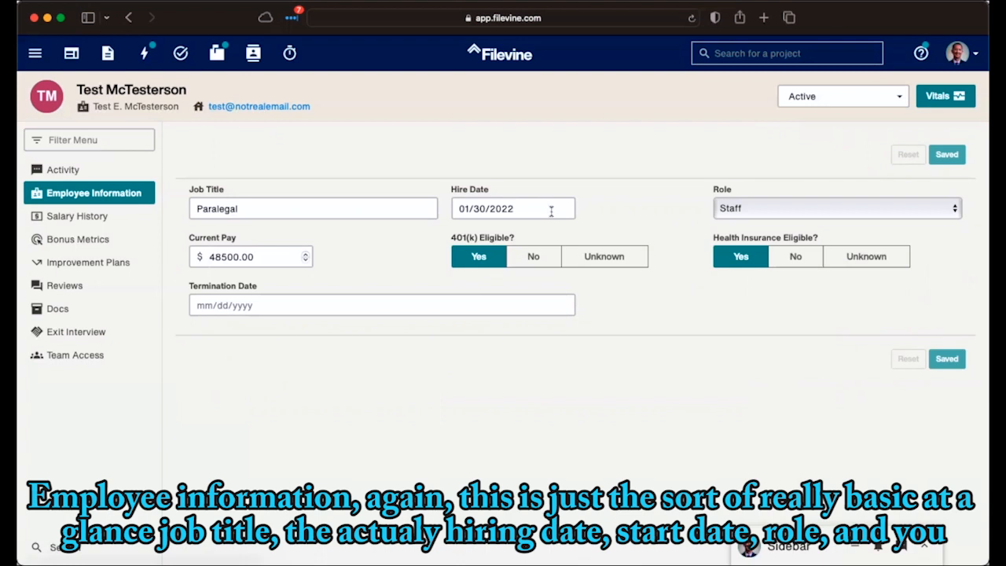
left_click(837, 207)
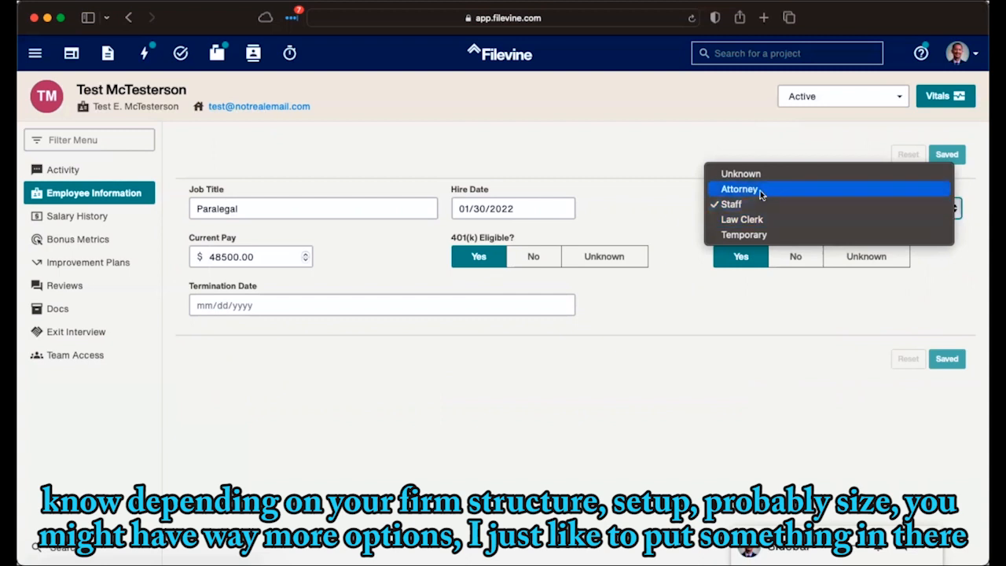
mouse_move(758, 235)
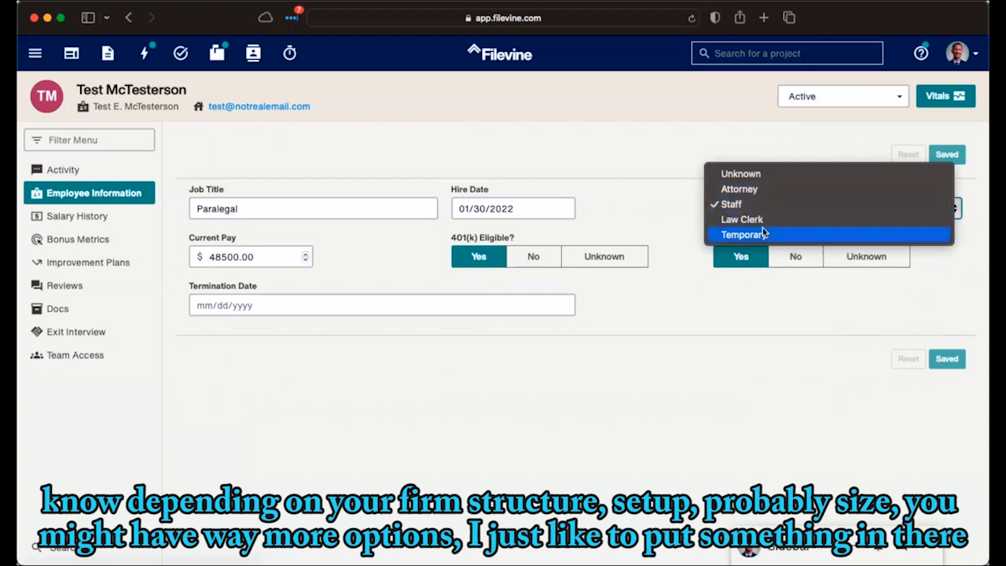
left_click(730, 204)
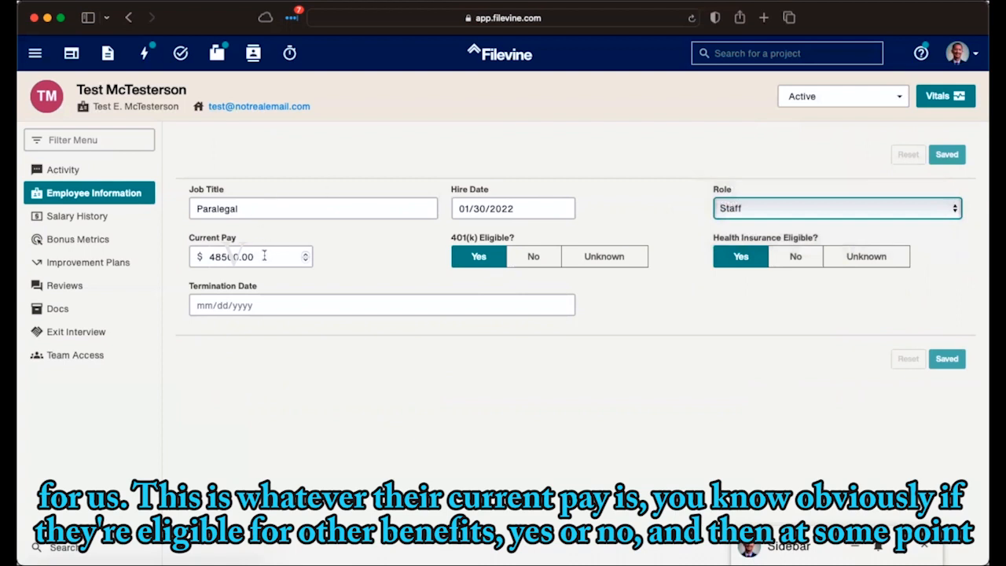
mouse_move(535, 288)
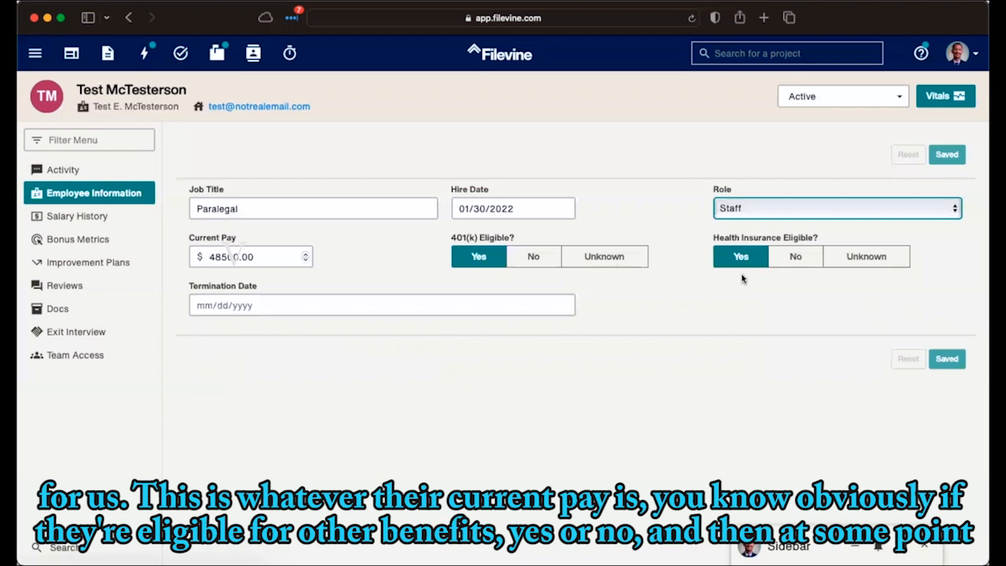
mouse_move(303, 311)
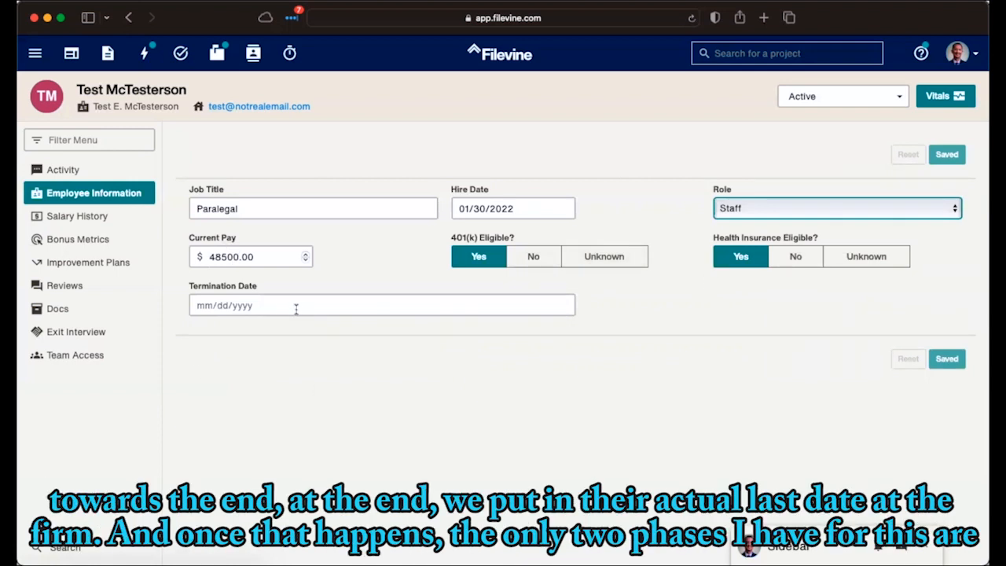
mouse_move(278, 306)
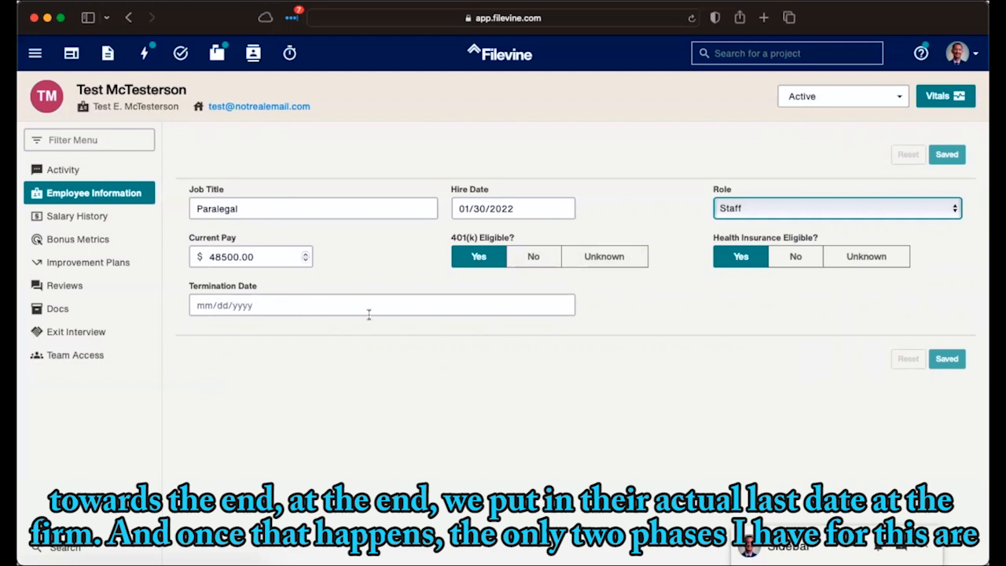
mouse_move(326, 310)
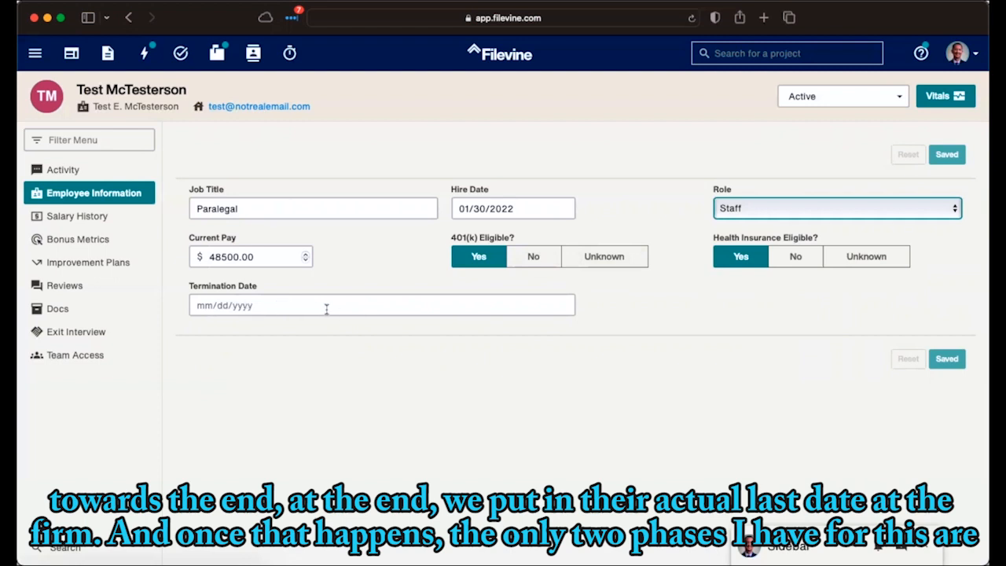
mouse_move(868, 112)
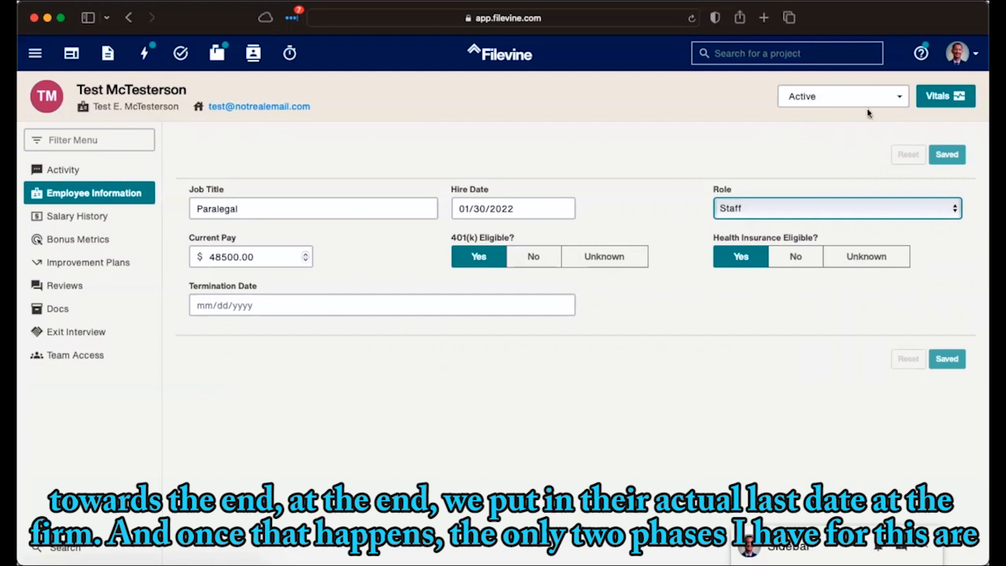
left_click(841, 96)
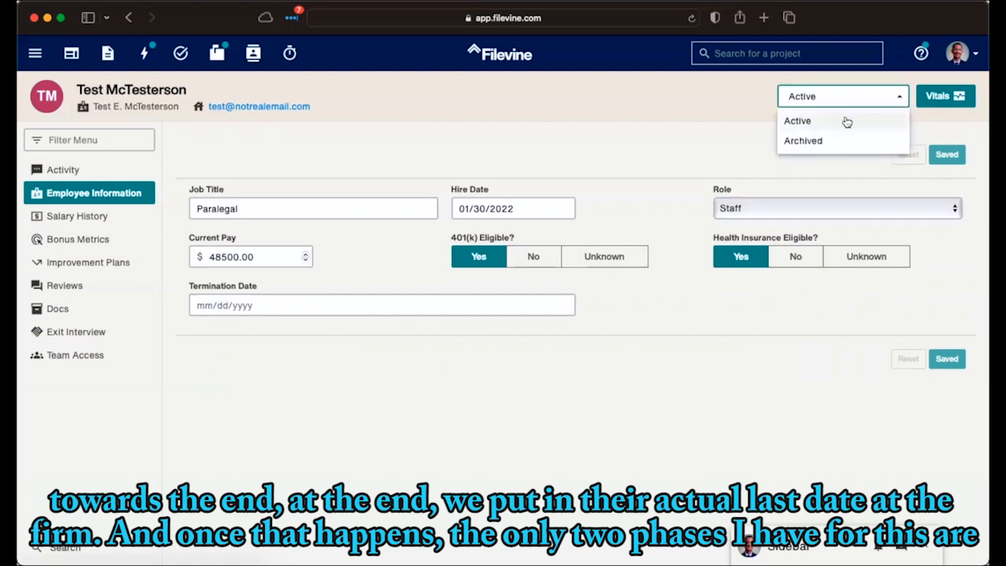
mouse_move(825, 141)
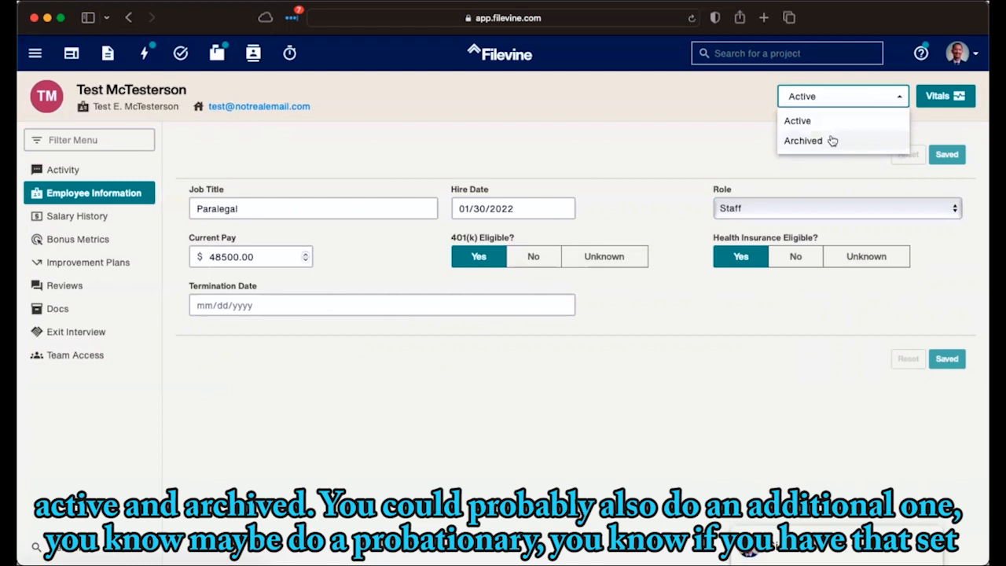
mouse_move(734, 142)
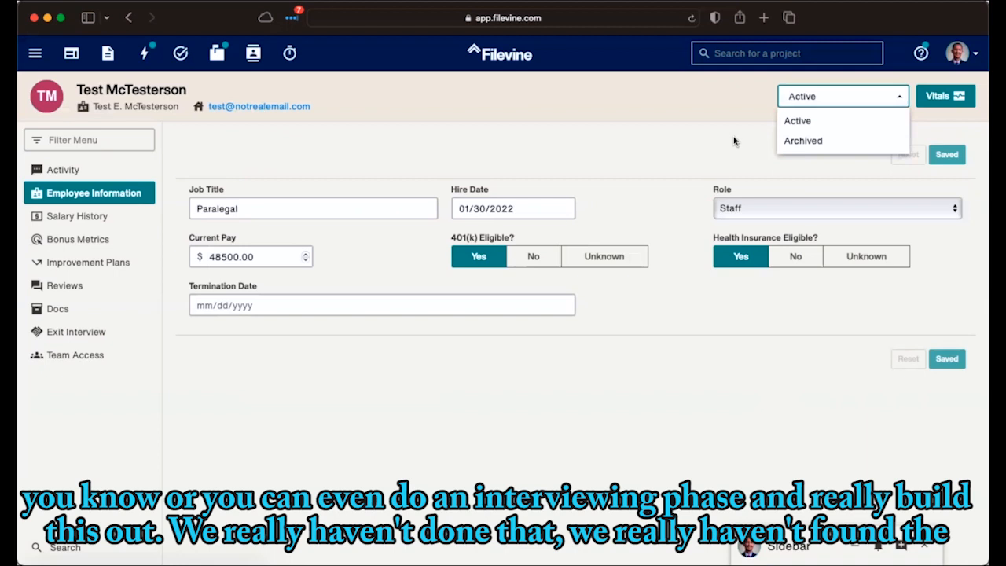
mouse_move(676, 143)
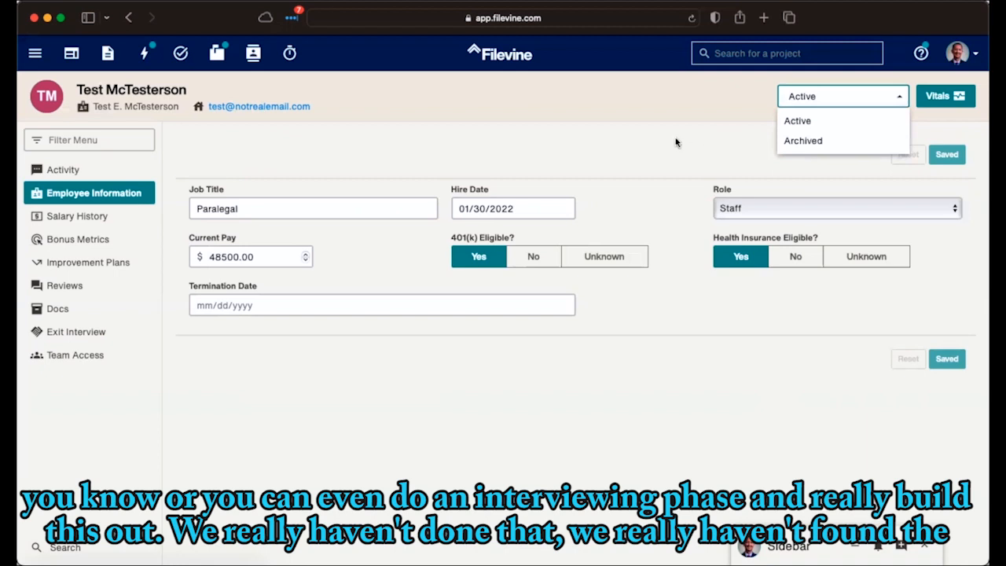
mouse_move(538, 130)
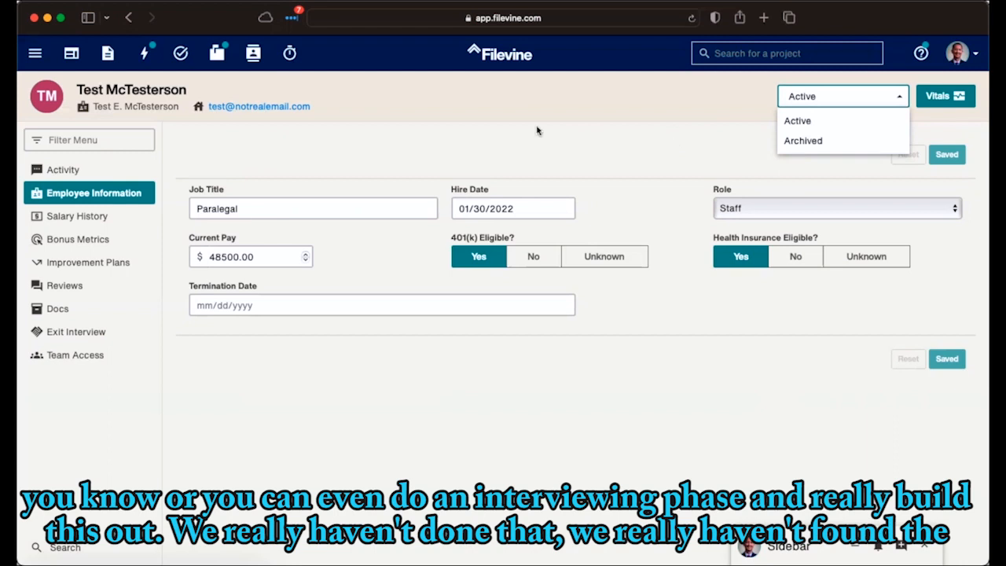
mouse_move(463, 135)
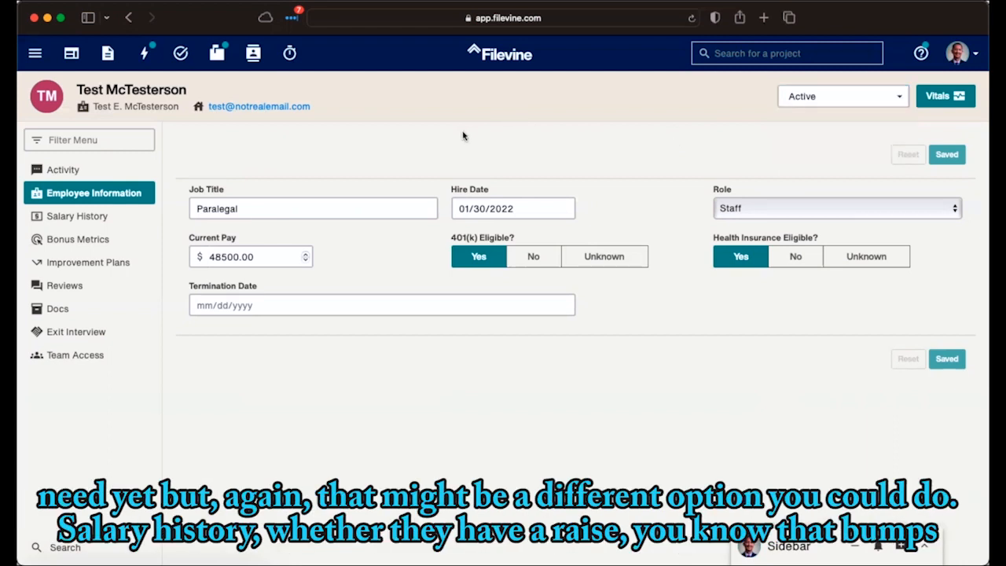
Open the $48,500.00 Salary/Pay entry in Salary History to see its date, amount and notes
left_click(77, 216)
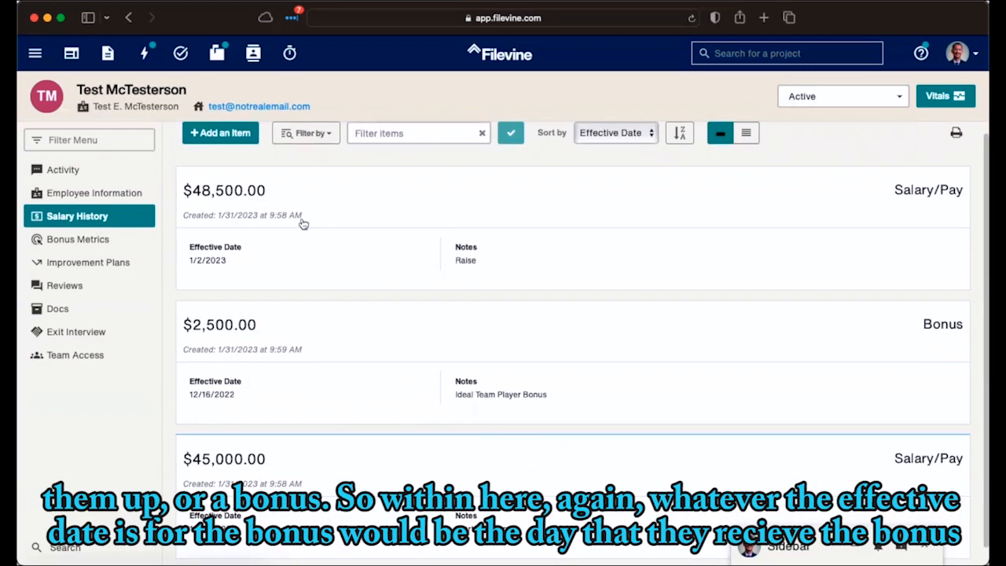
left_click(224, 190)
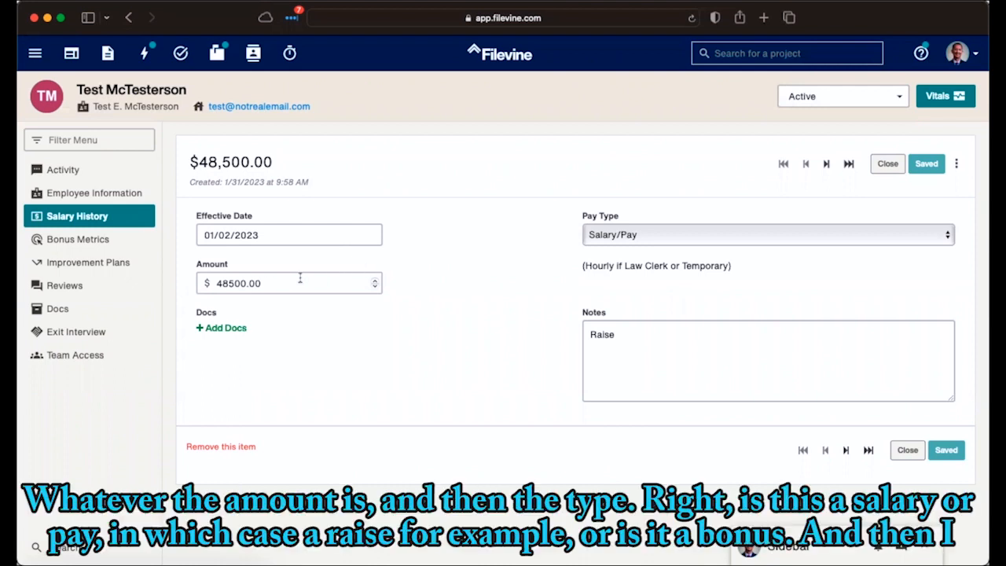
left_click(766, 234)
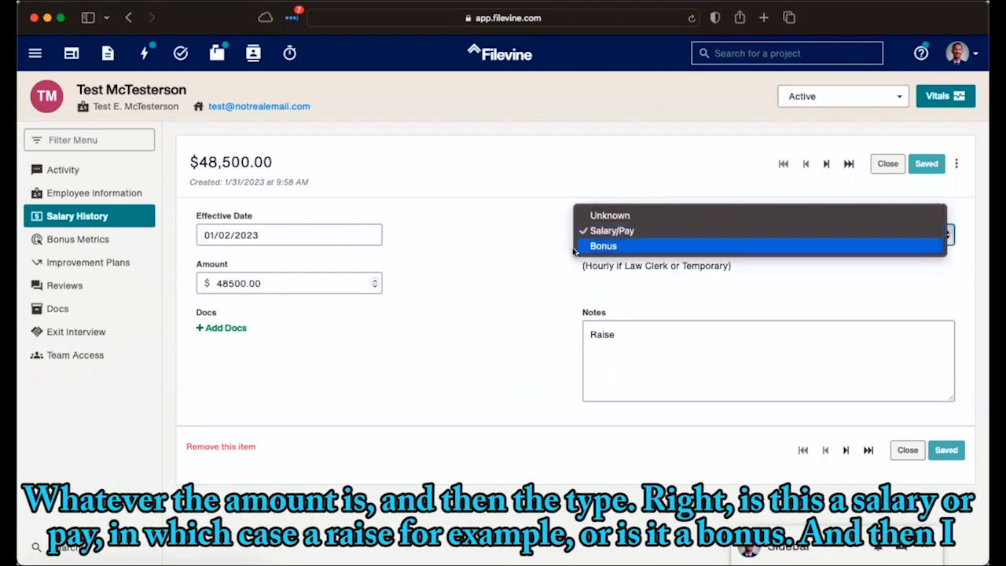
mouse_move(621, 230)
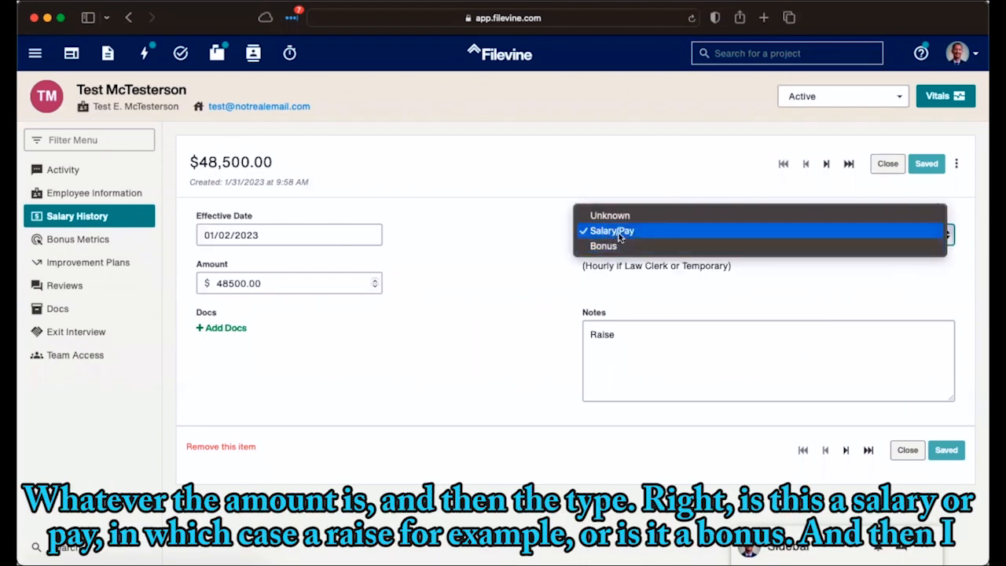
mouse_move(265, 285)
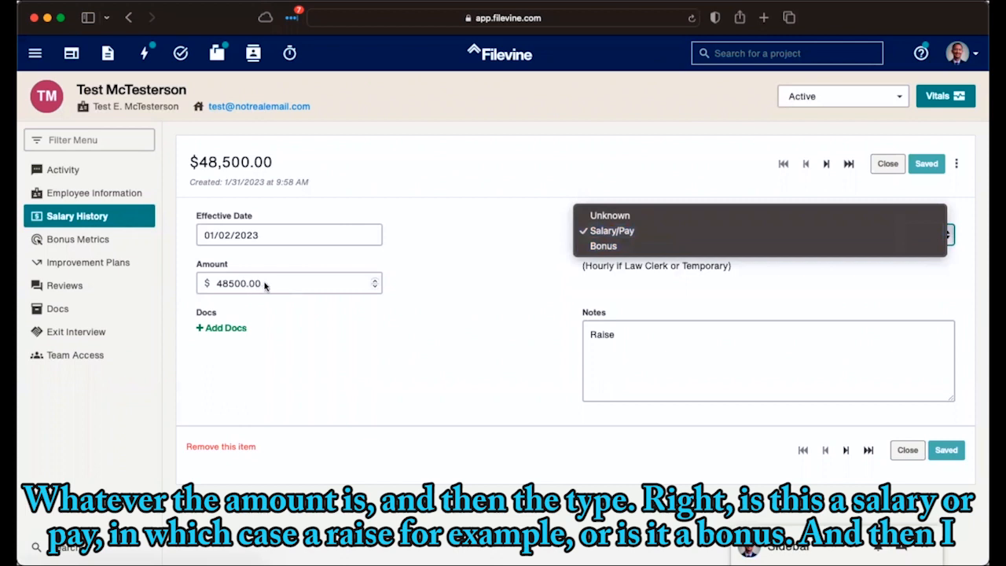
mouse_move(604, 245)
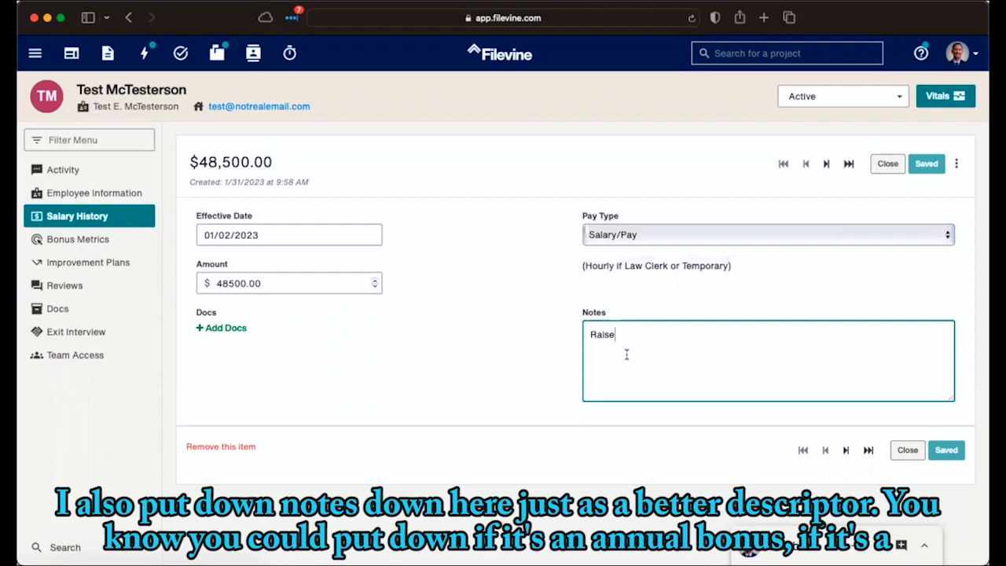
mouse_move(543, 299)
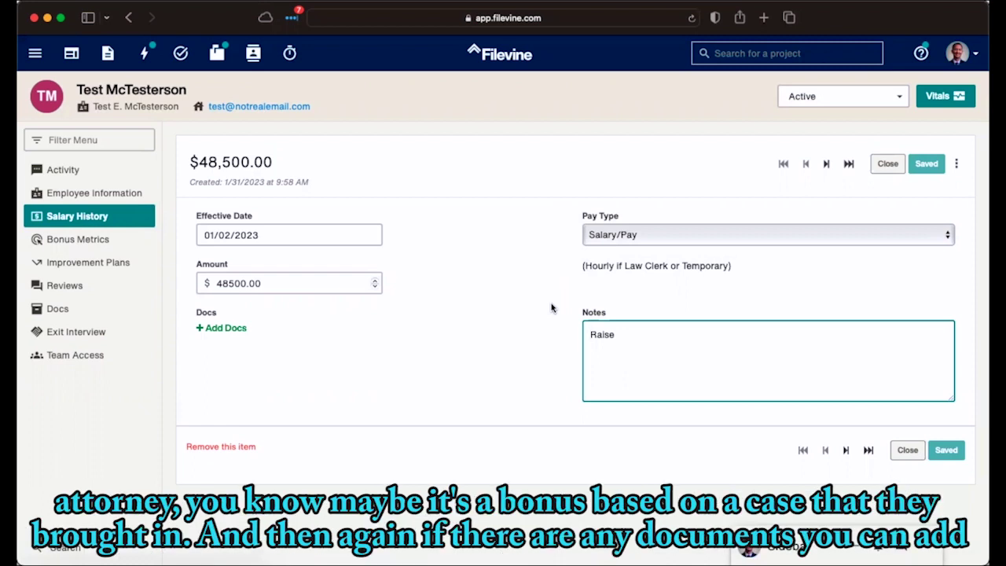
mouse_move(222, 331)
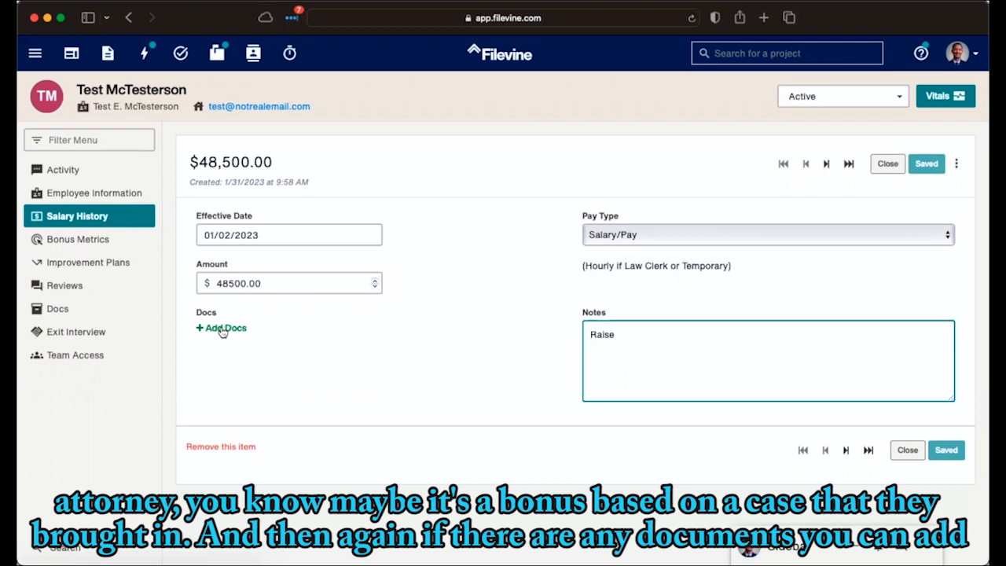
Open Bonus Metrics to view the firm, cases, marketing and misc. goals
left_click(77, 239)
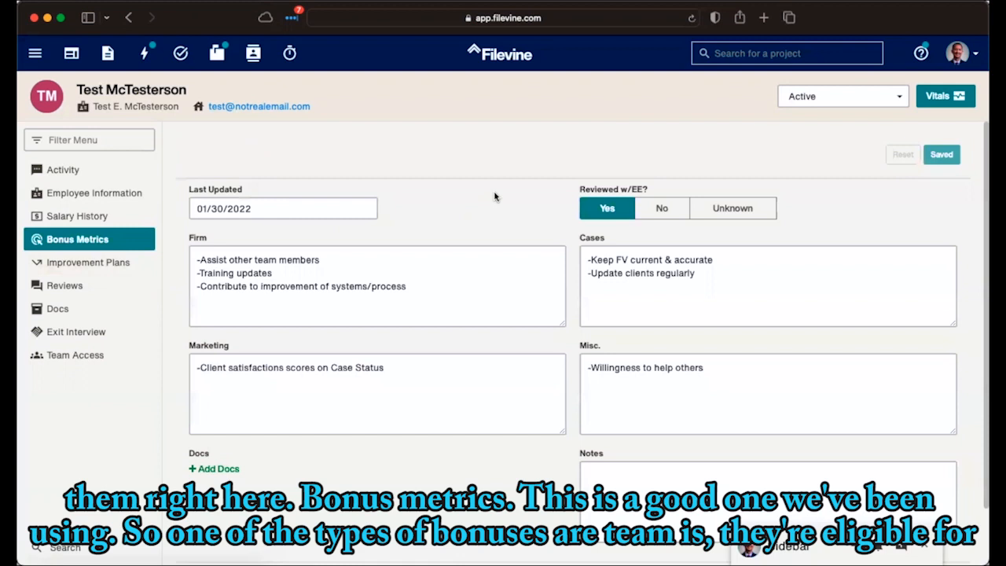
mouse_move(511, 195)
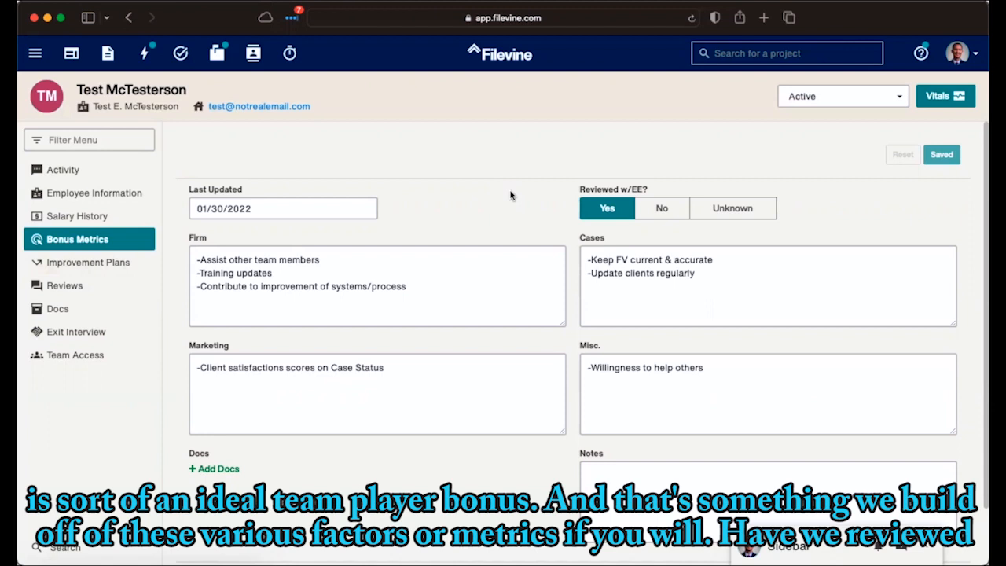
mouse_move(179, 306)
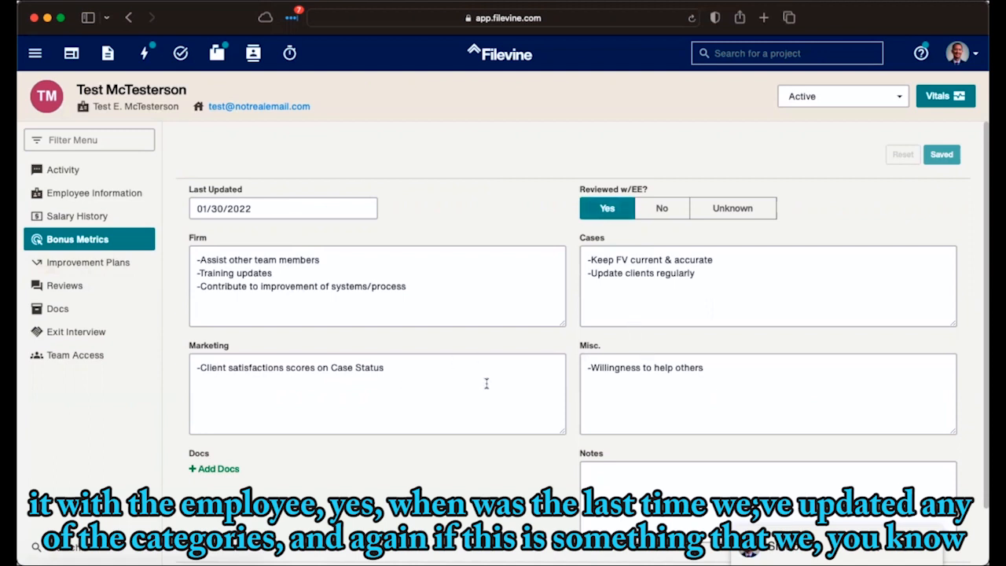
mouse_move(365, 479)
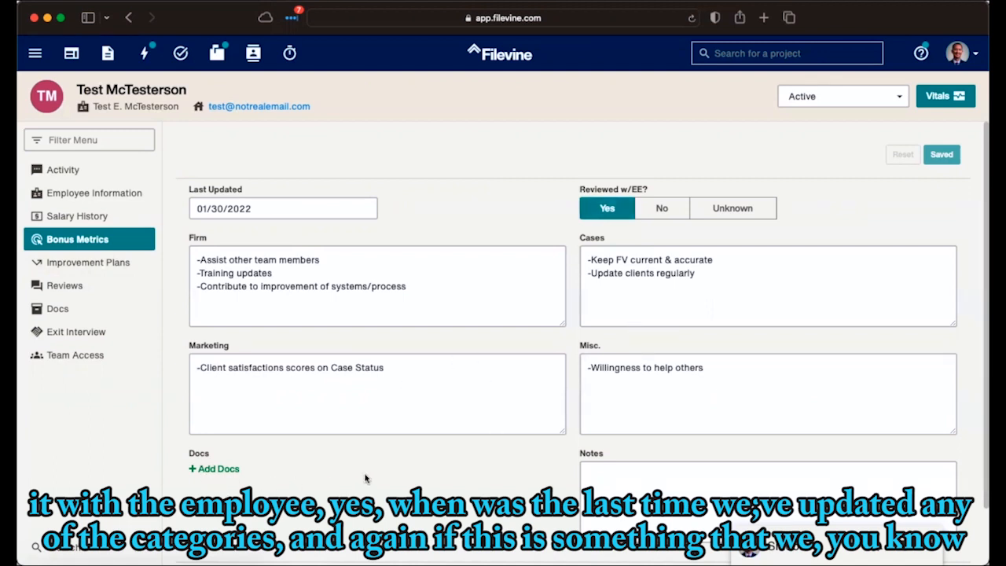
mouse_move(448, 452)
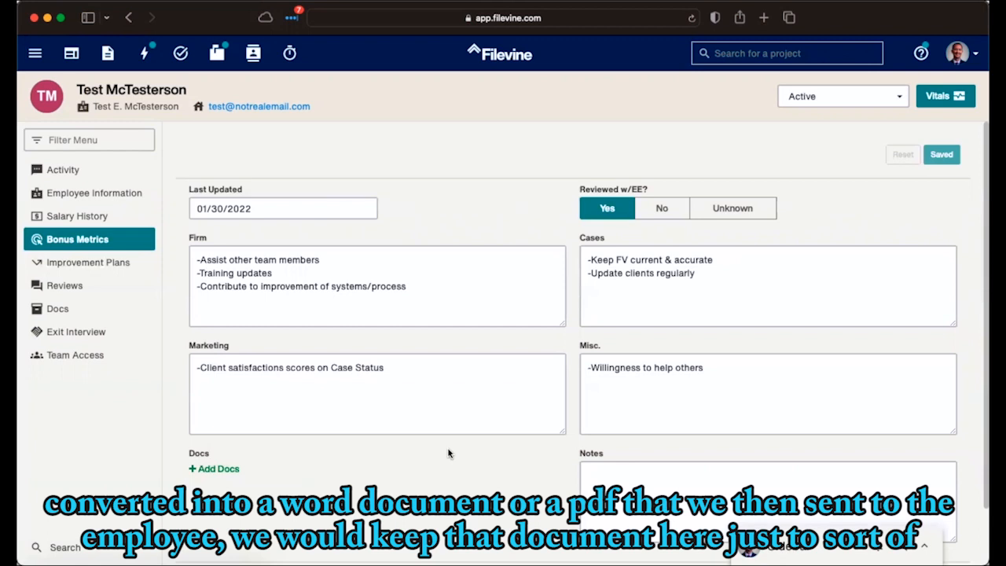
mouse_move(417, 446)
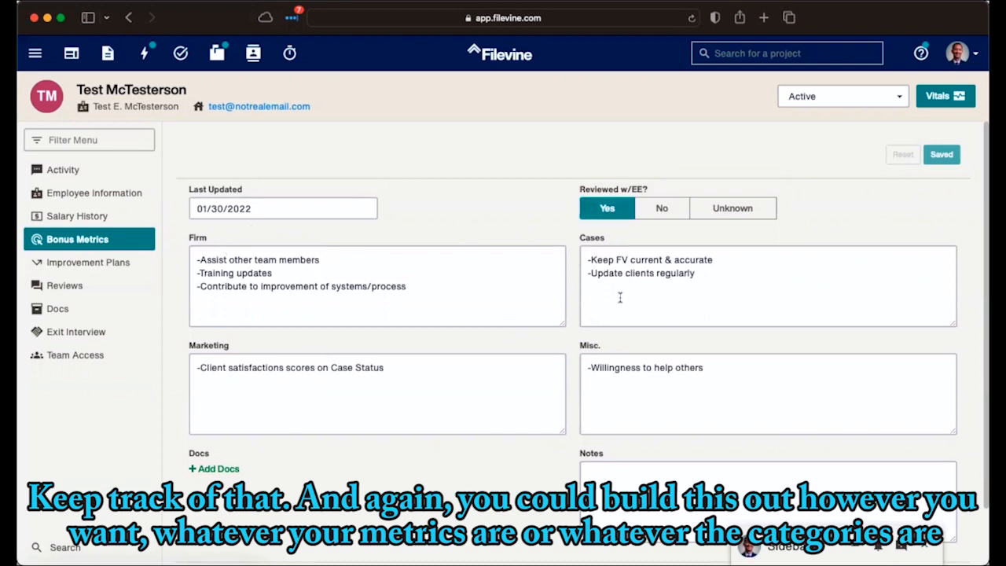
mouse_move(436, 226)
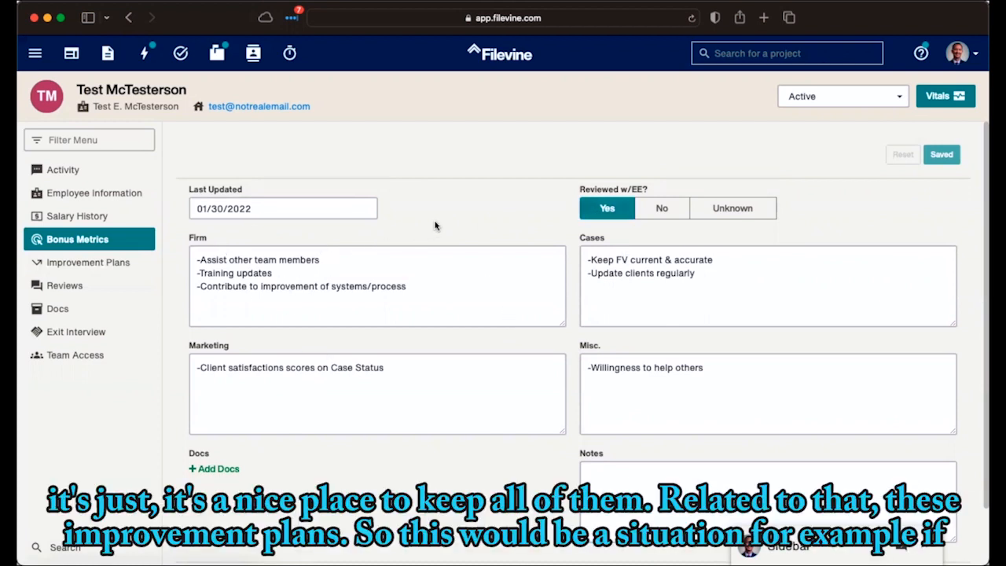
mouse_move(88, 262)
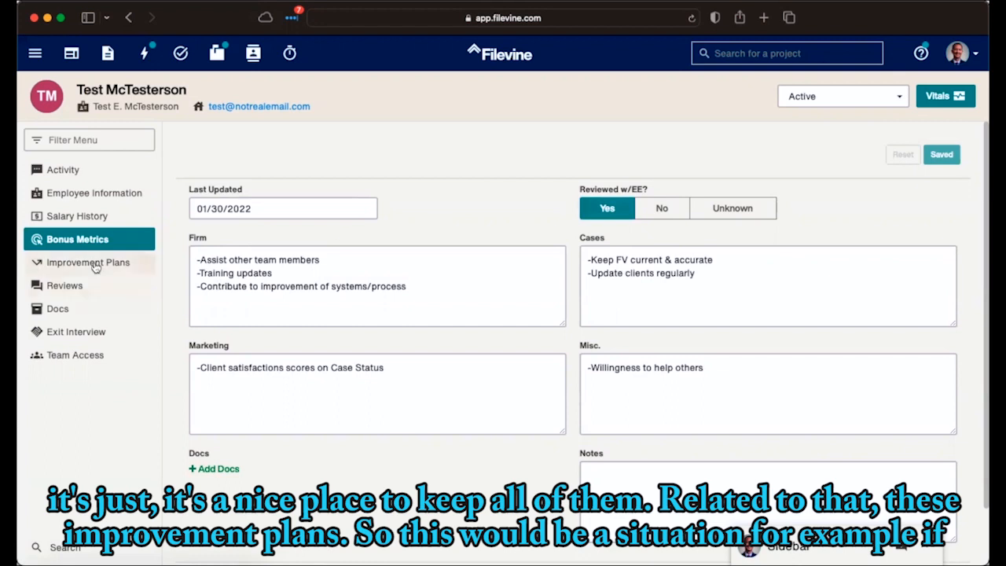
View the Improvement Plans goals due 12/01/2023, then open the 12/05/2022 Annual Review
left_click(87, 262)
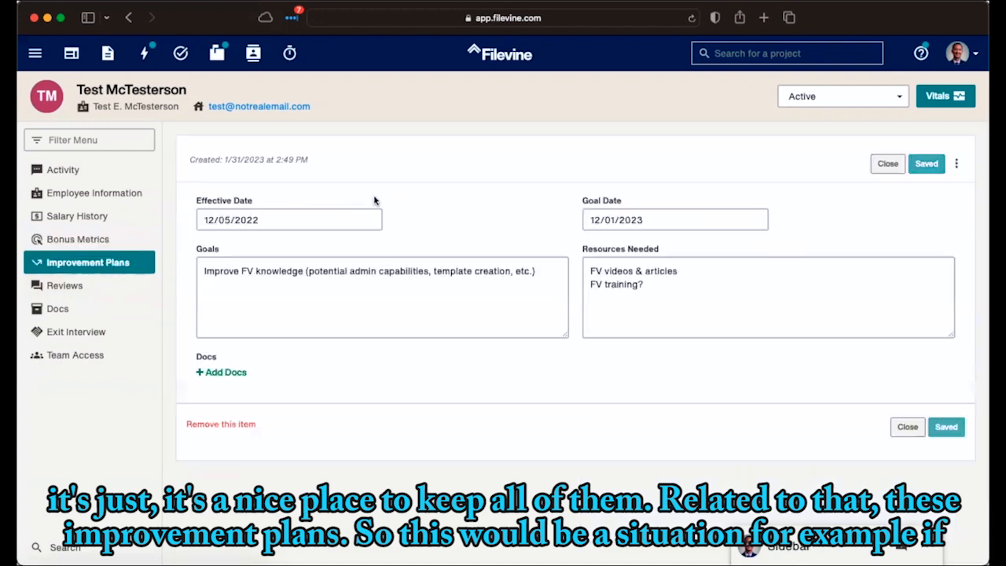
mouse_move(472, 186)
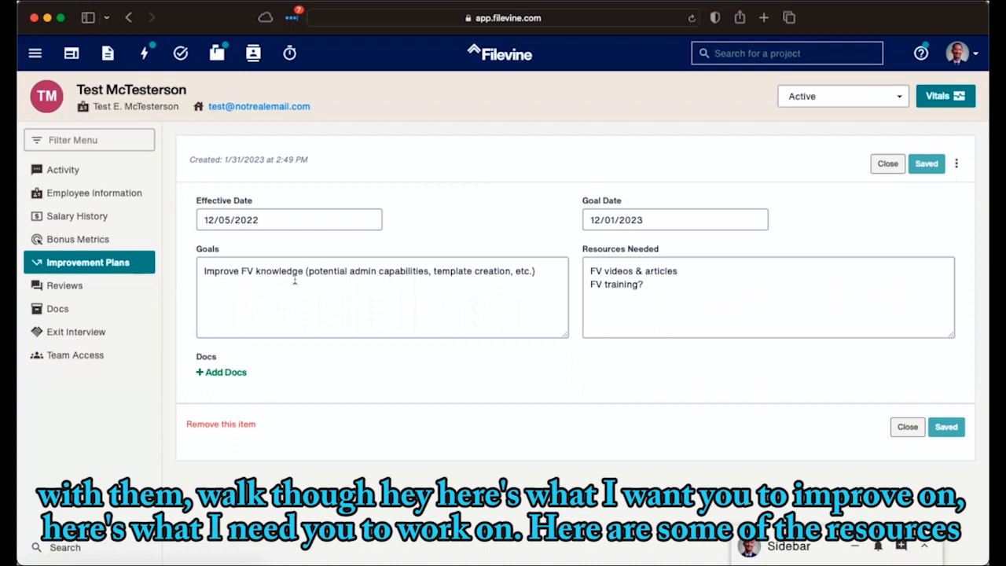
mouse_move(389, 285)
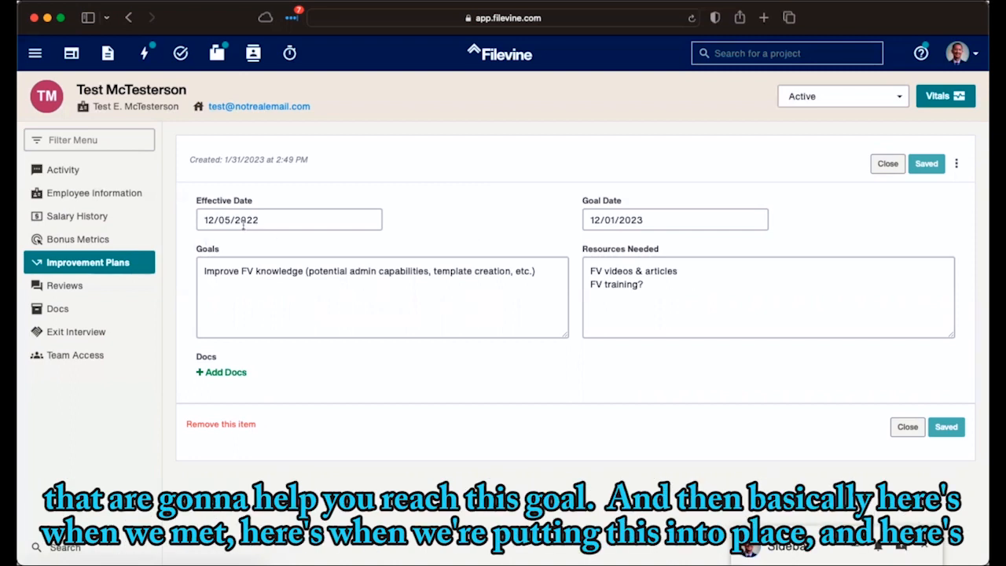
mouse_move(498, 221)
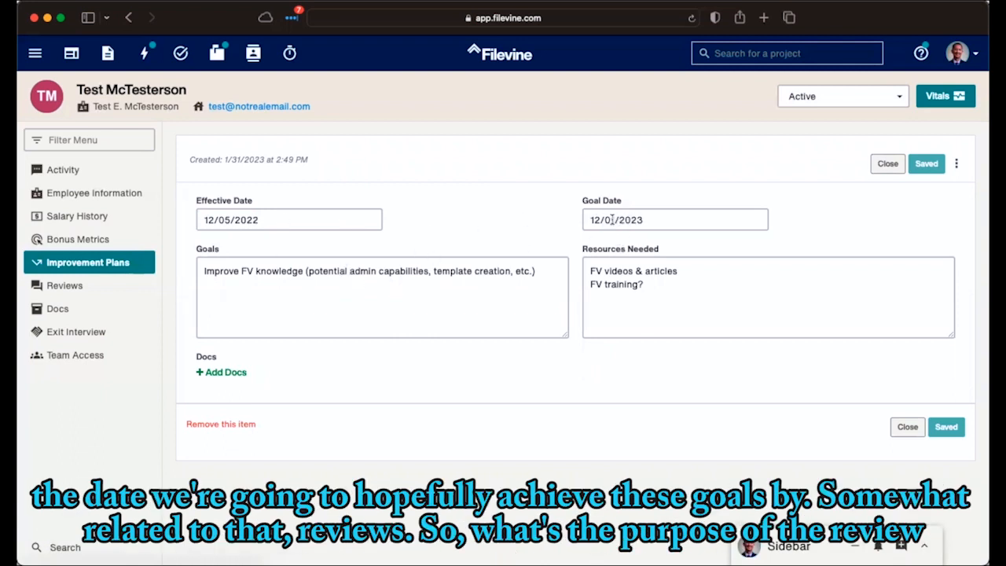
left_click(64, 285)
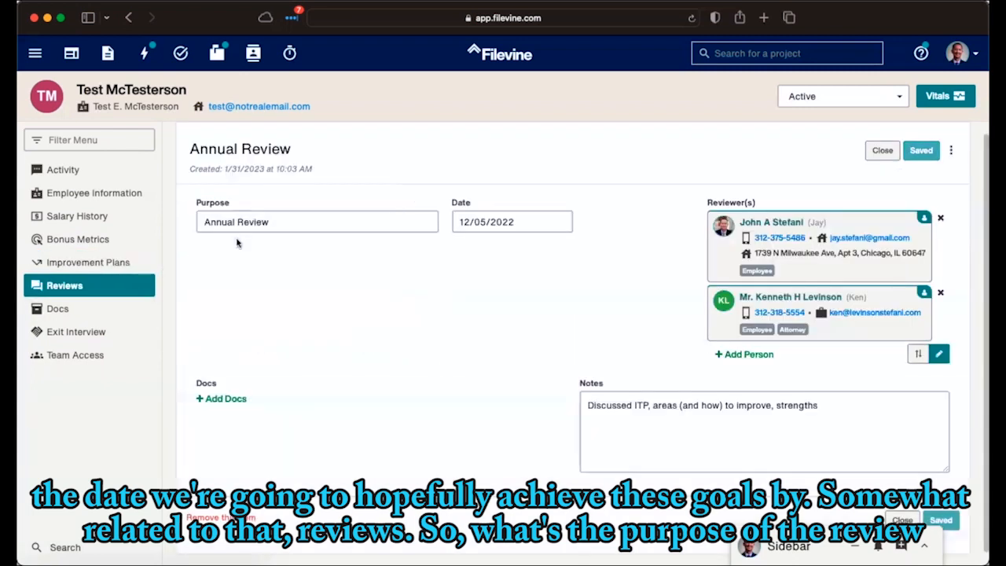
mouse_move(253, 253)
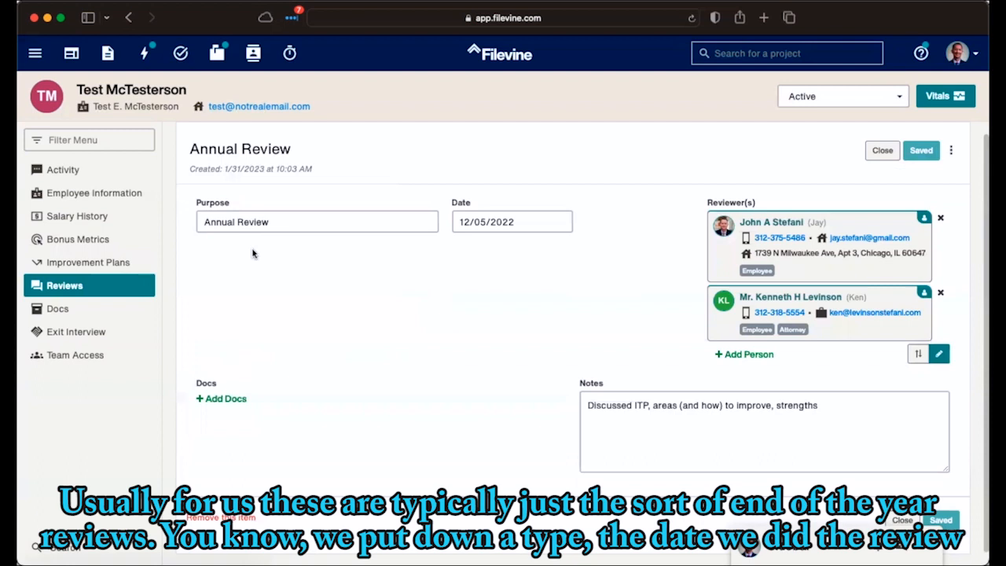
mouse_move(231, 250)
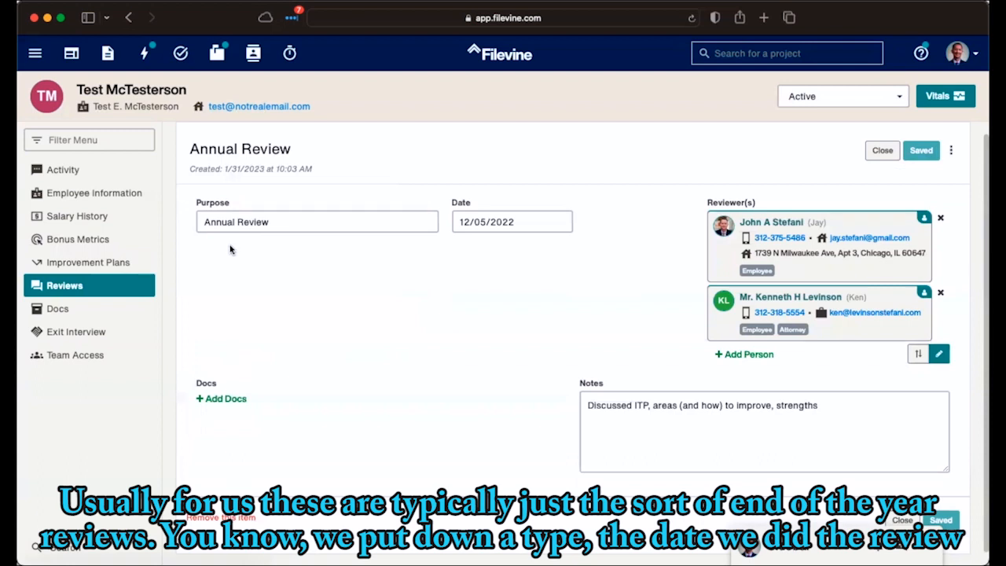
mouse_move(493, 240)
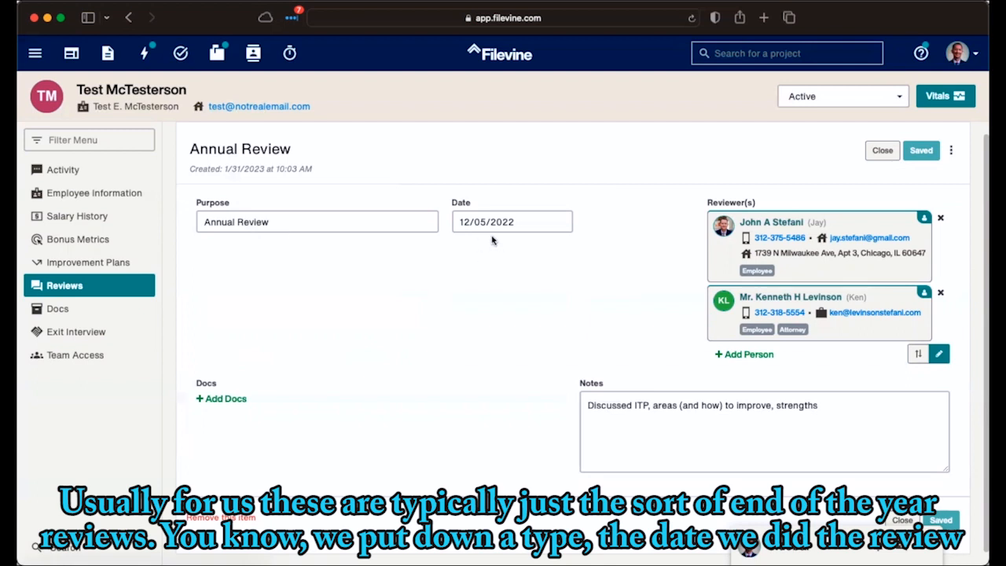
mouse_move(703, 274)
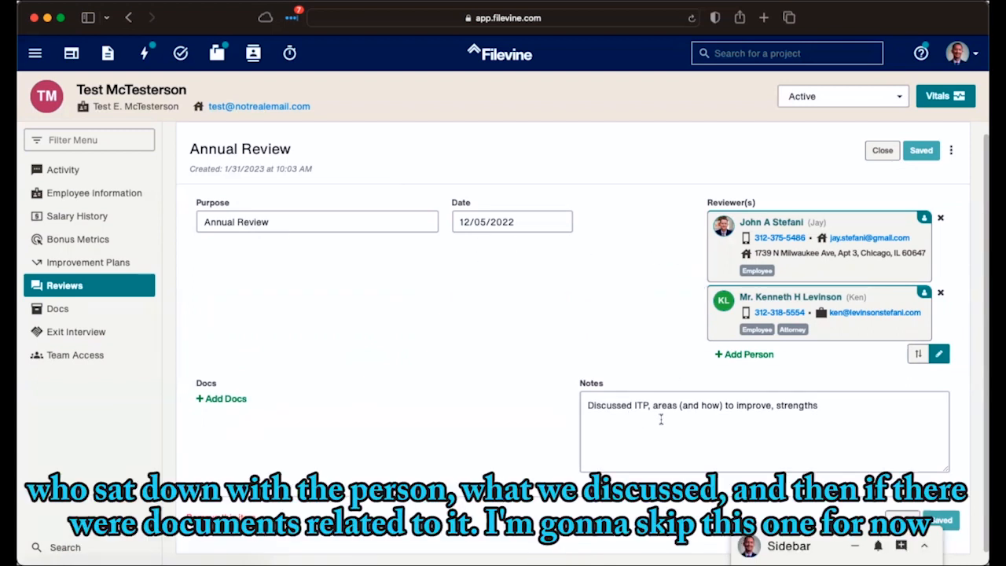
mouse_move(422, 398)
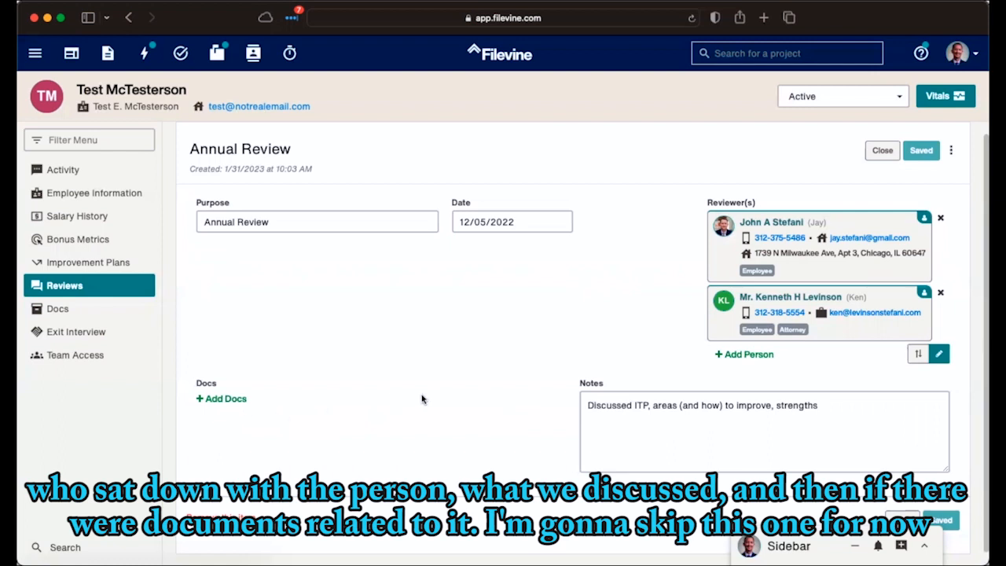
mouse_move(77, 331)
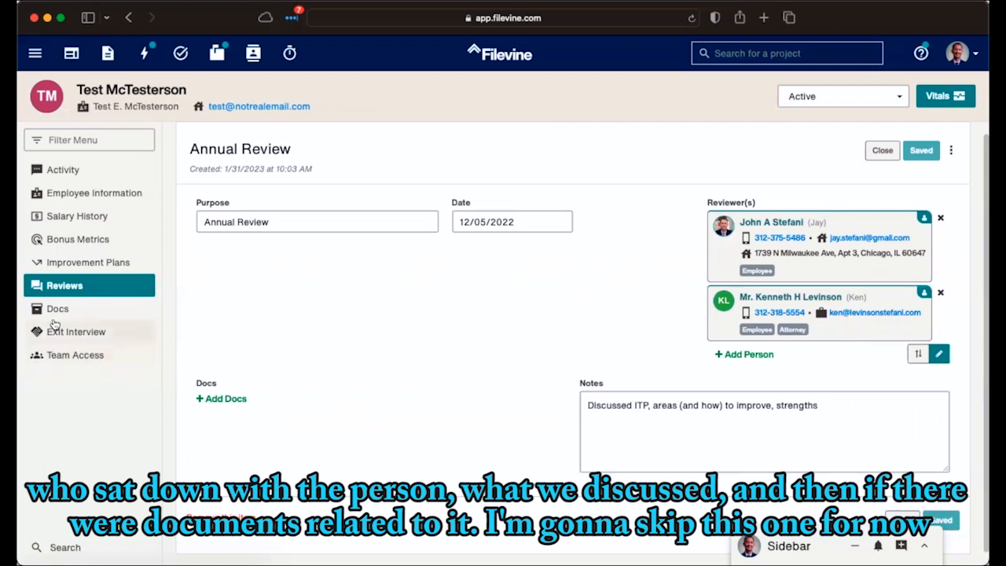
Open the Exit Interview section, which has no date, interviewers, docs or notes
left_click(75, 331)
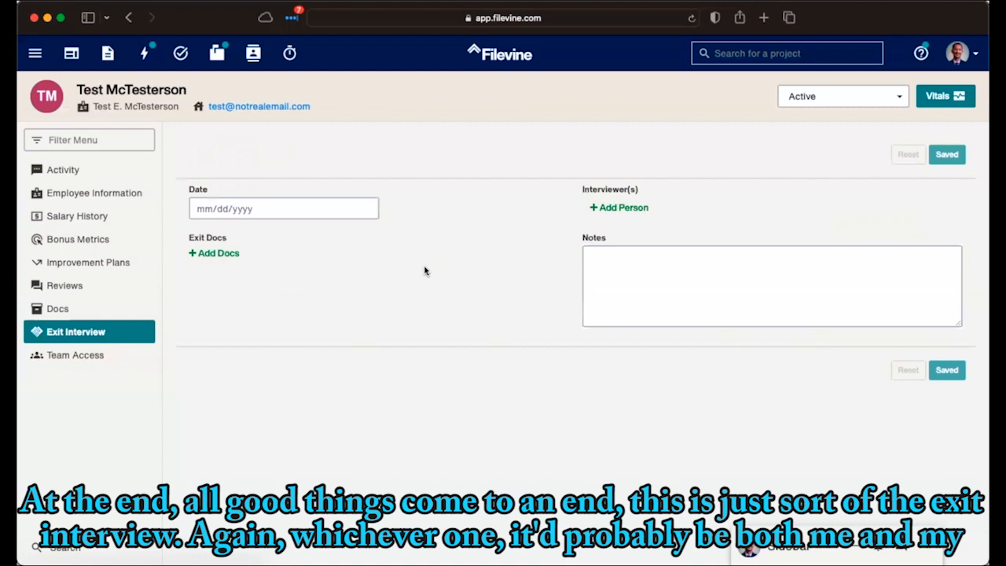
mouse_move(365, 280)
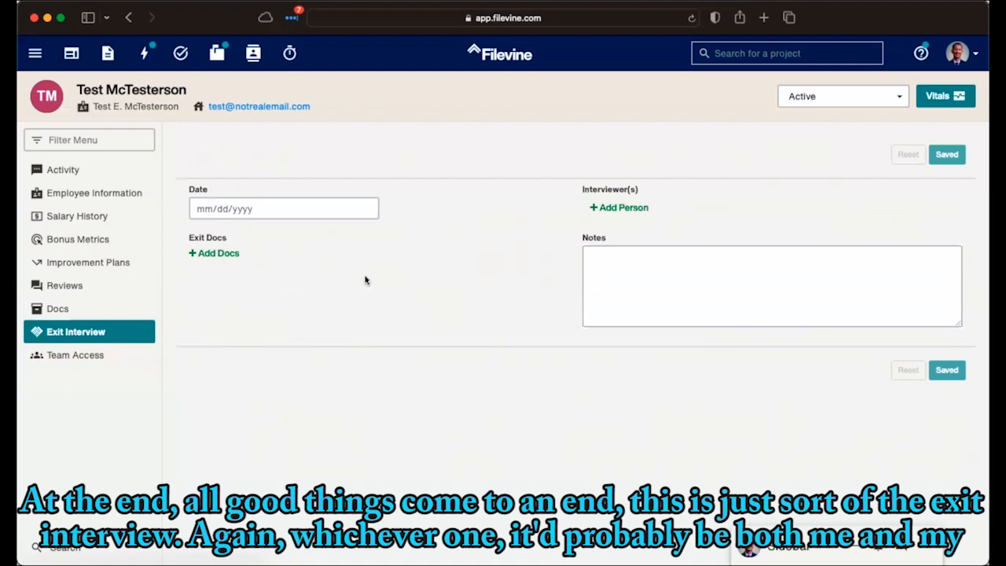
mouse_move(591, 212)
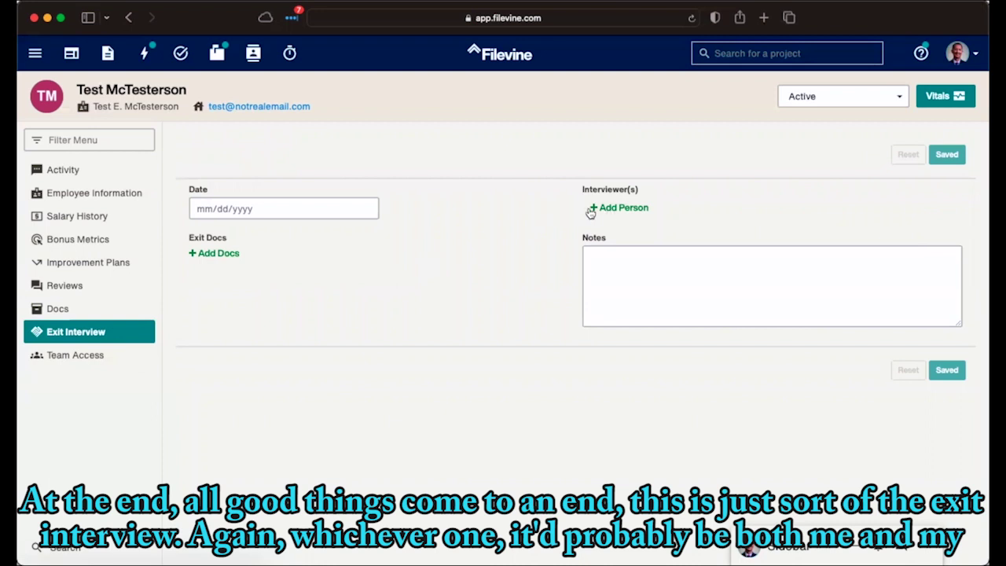
mouse_move(568, 213)
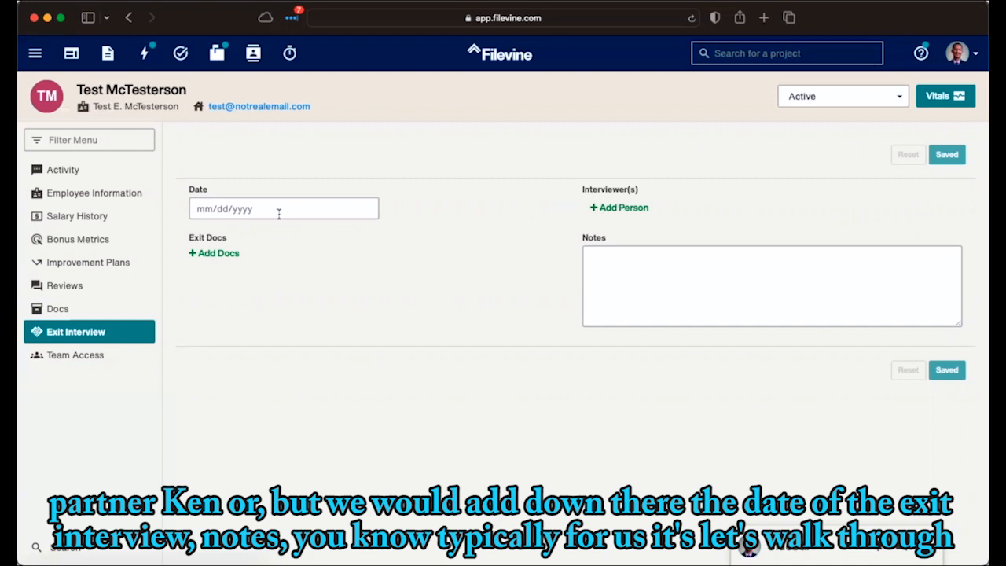
mouse_move(538, 286)
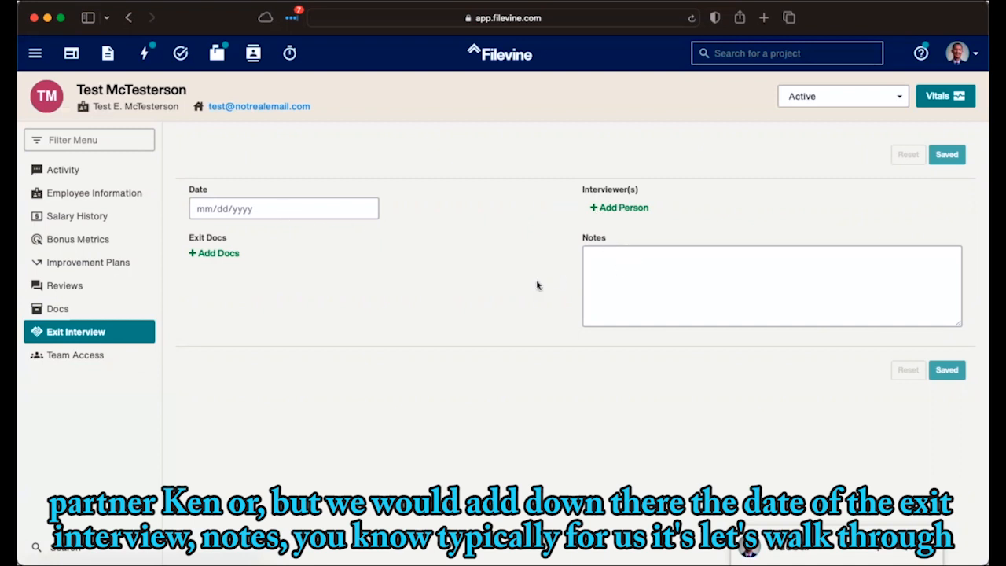
mouse_move(530, 289)
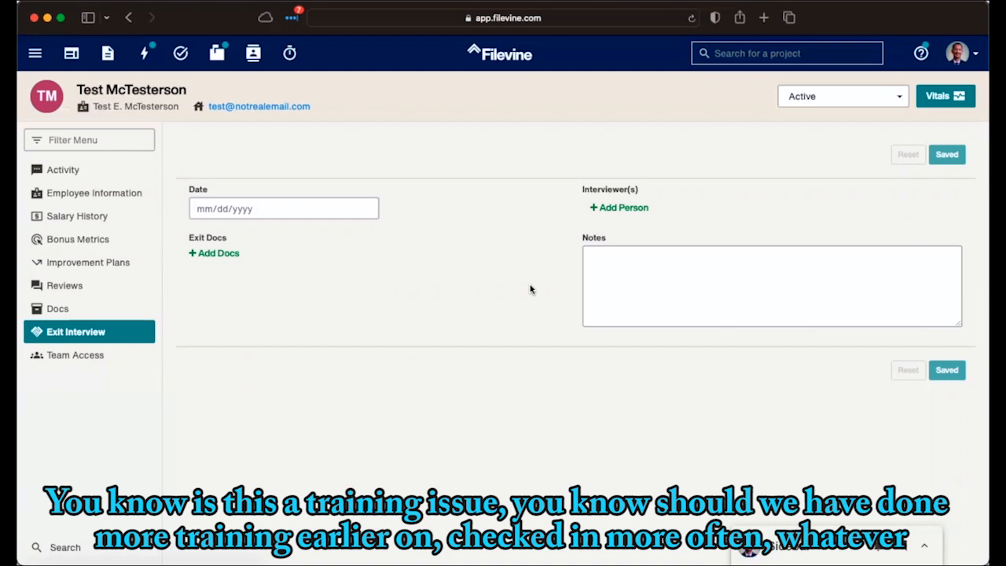
mouse_move(557, 266)
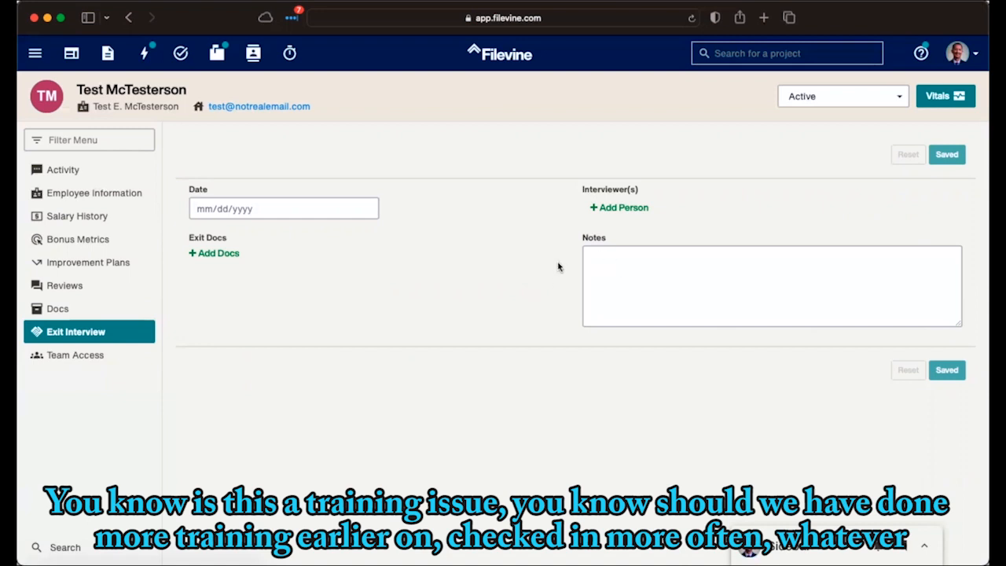
mouse_move(625, 257)
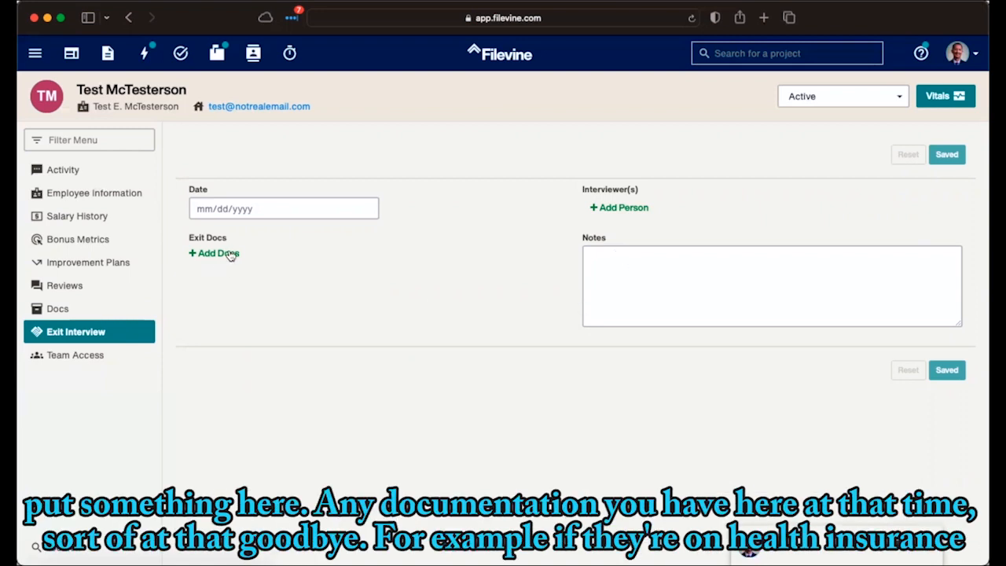
mouse_move(218, 261)
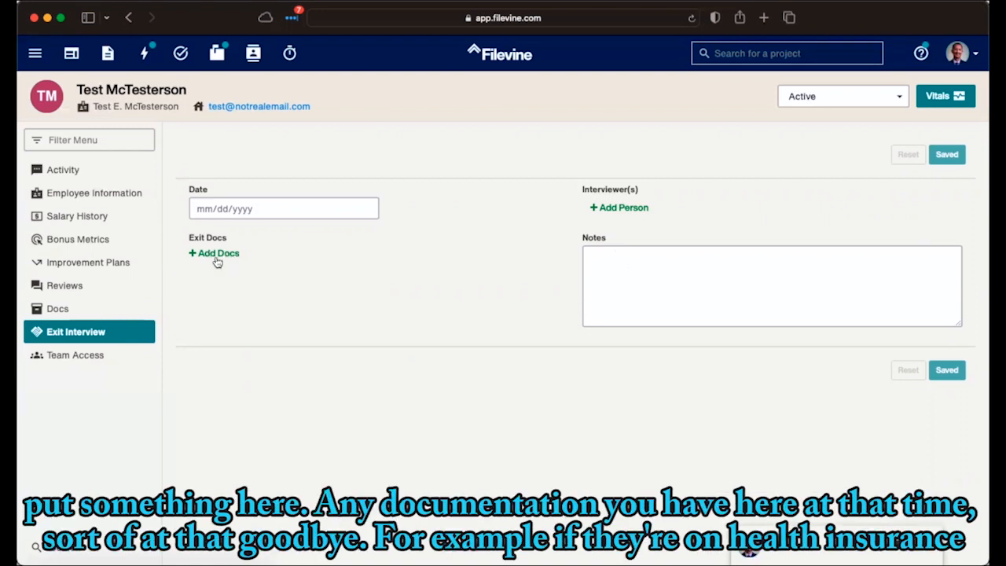
mouse_move(235, 267)
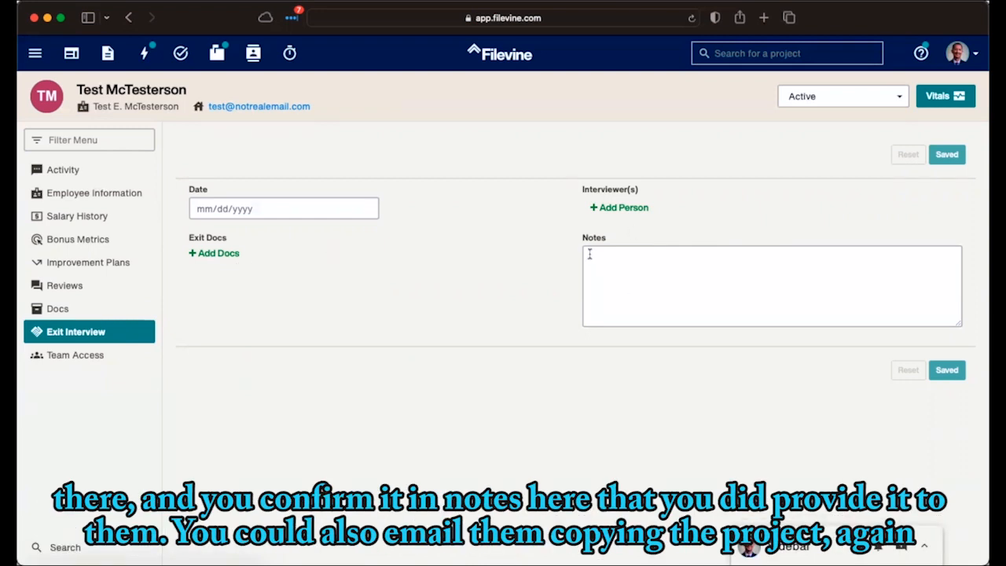
mouse_move(333, 230)
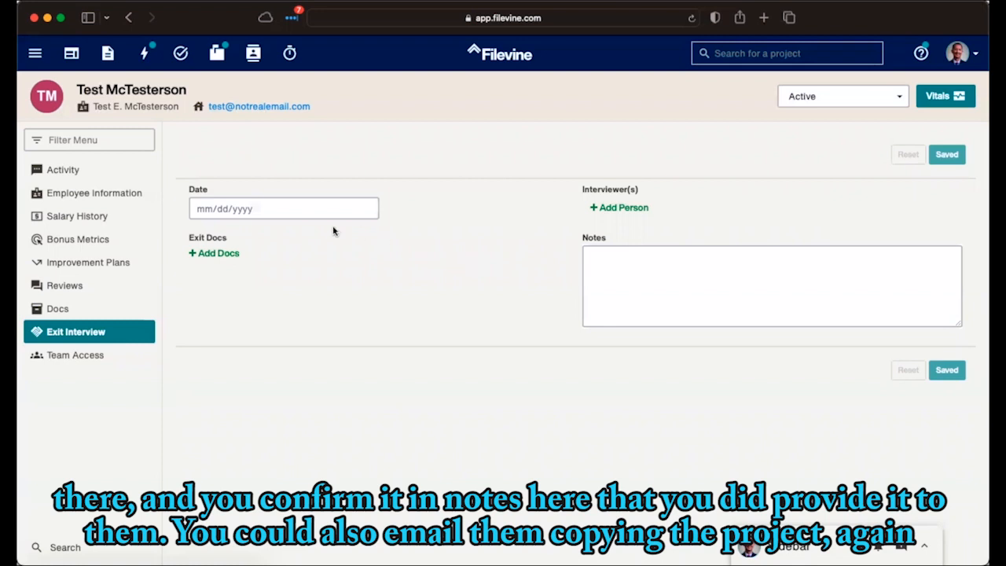
mouse_move(959, 187)
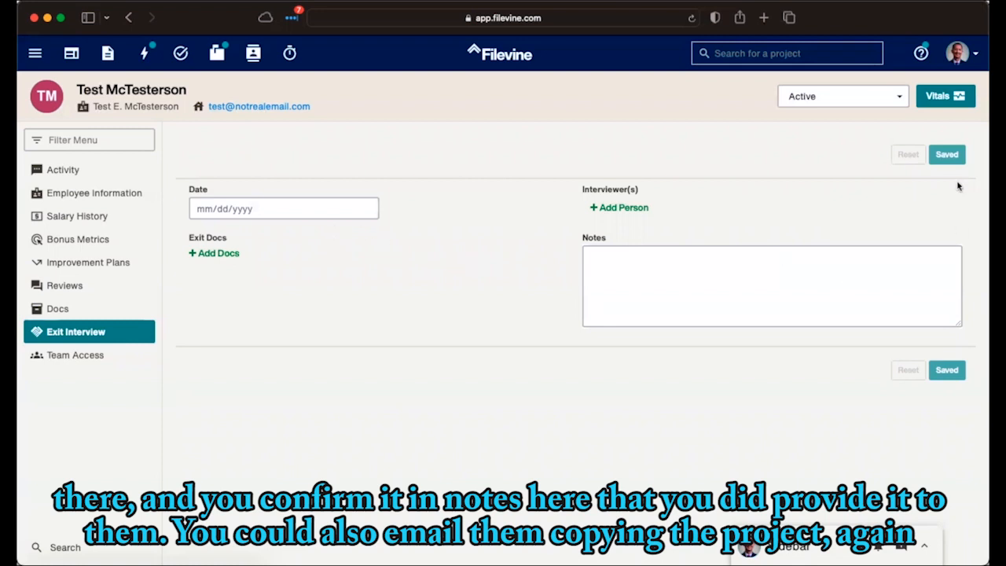
mouse_move(172, 202)
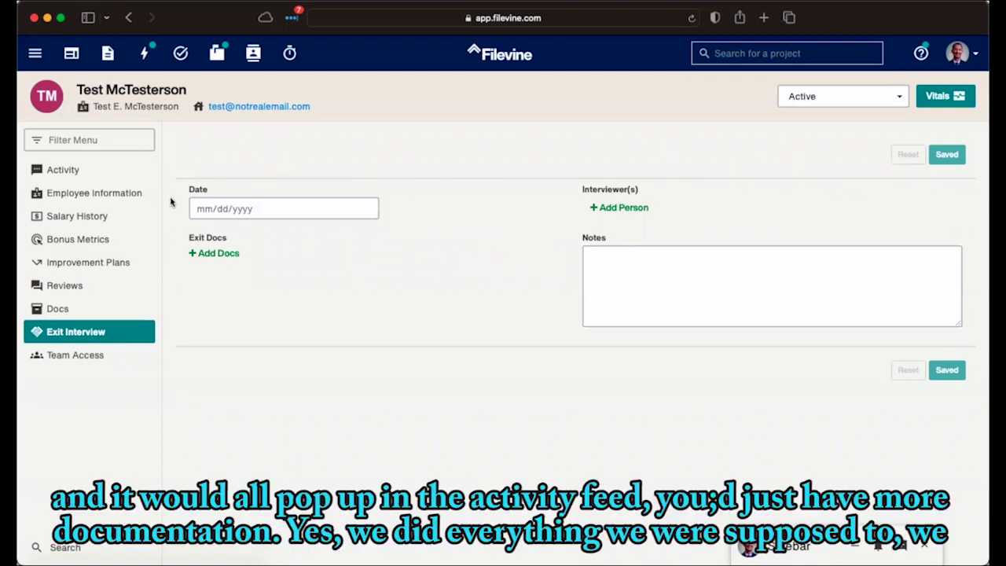
mouse_move(452, 317)
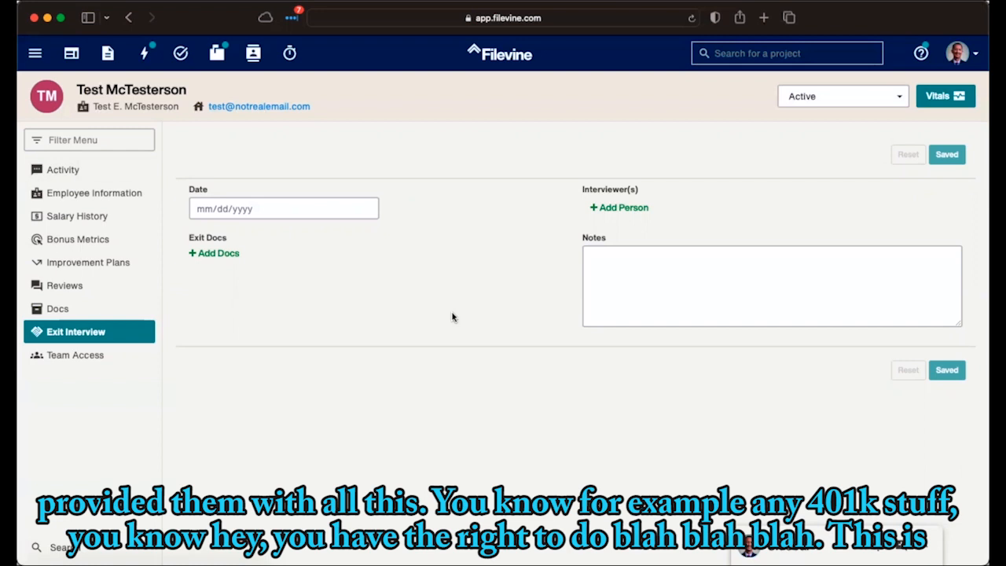
mouse_move(330, 274)
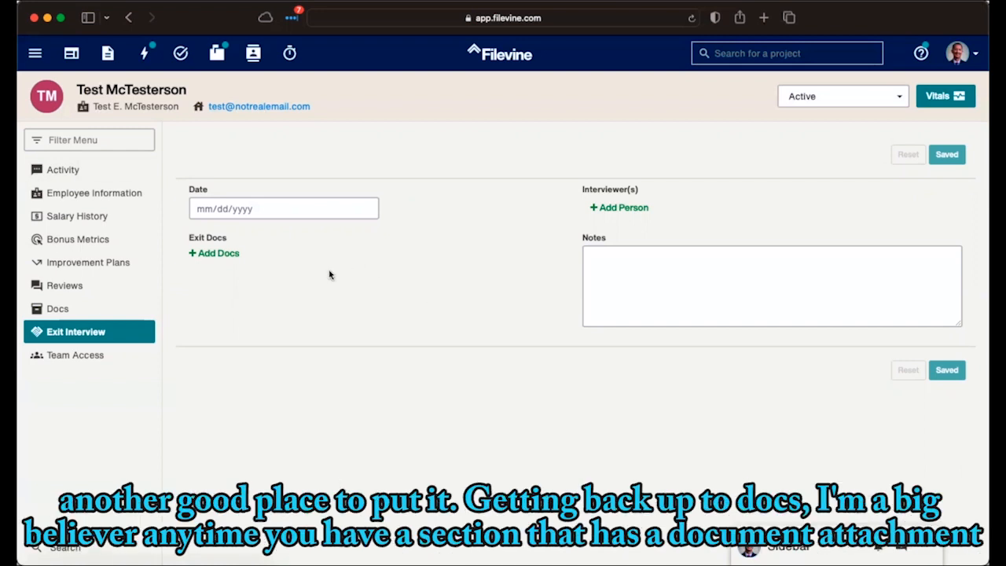
left_click(57, 309)
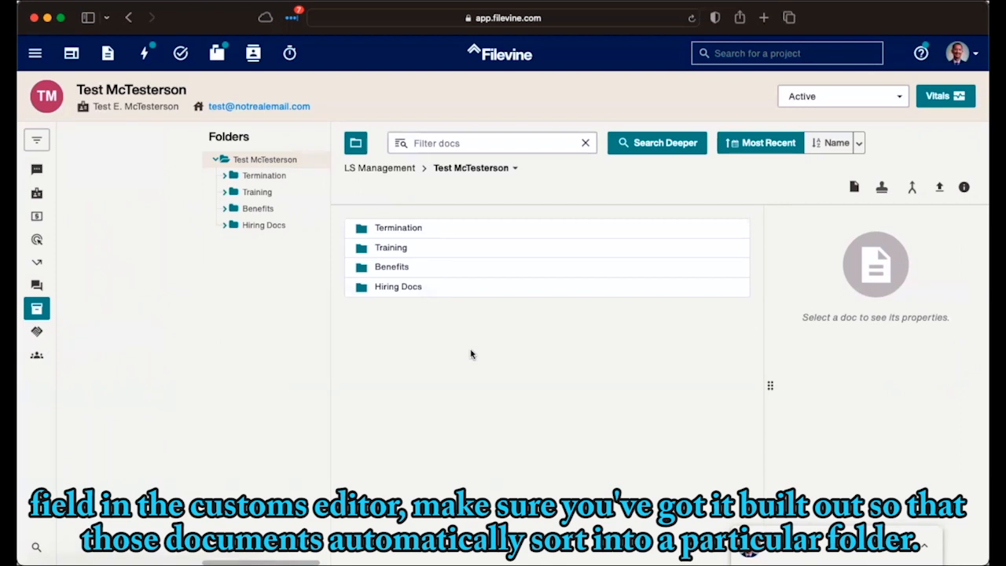
mouse_move(442, 229)
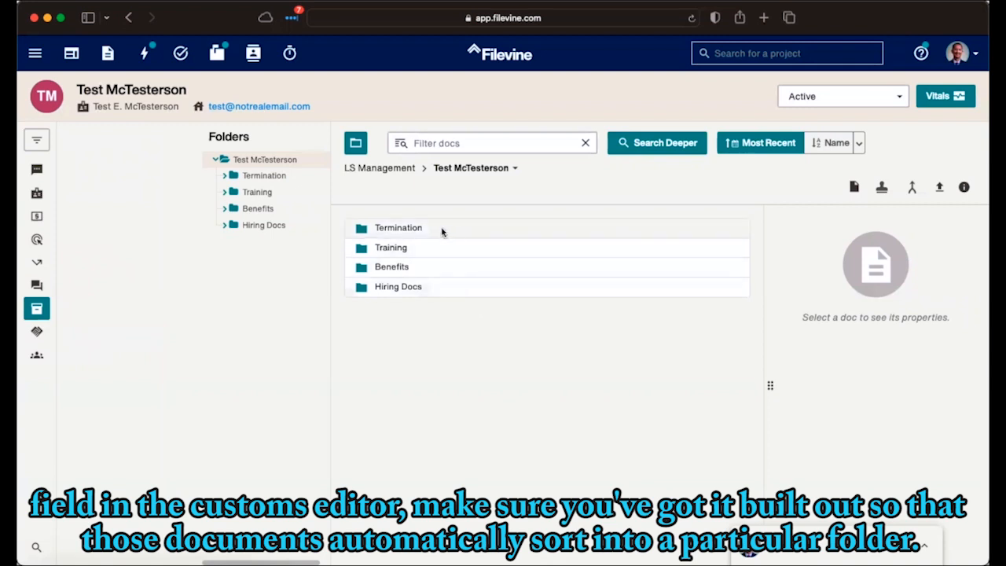
mouse_move(444, 241)
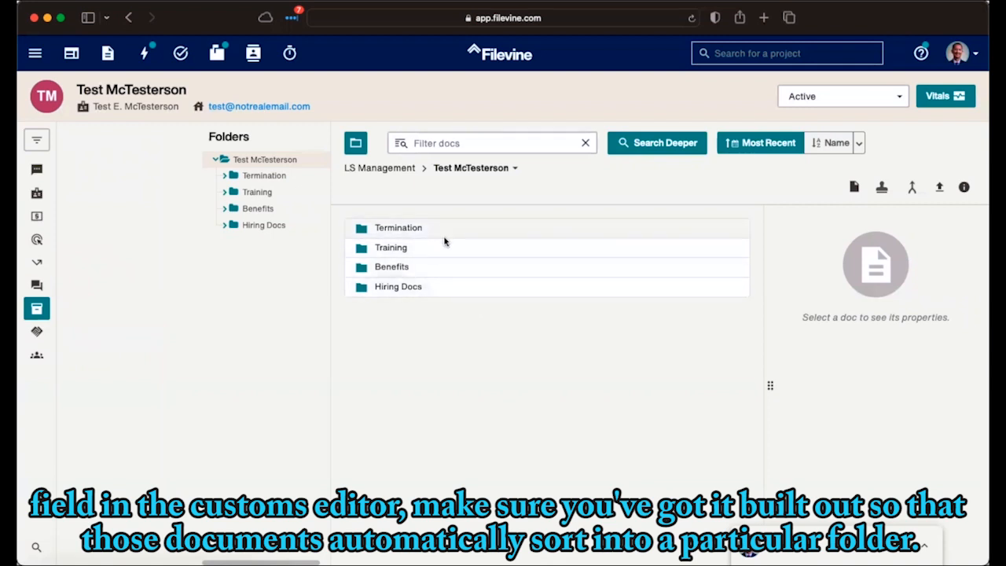
mouse_move(440, 340)
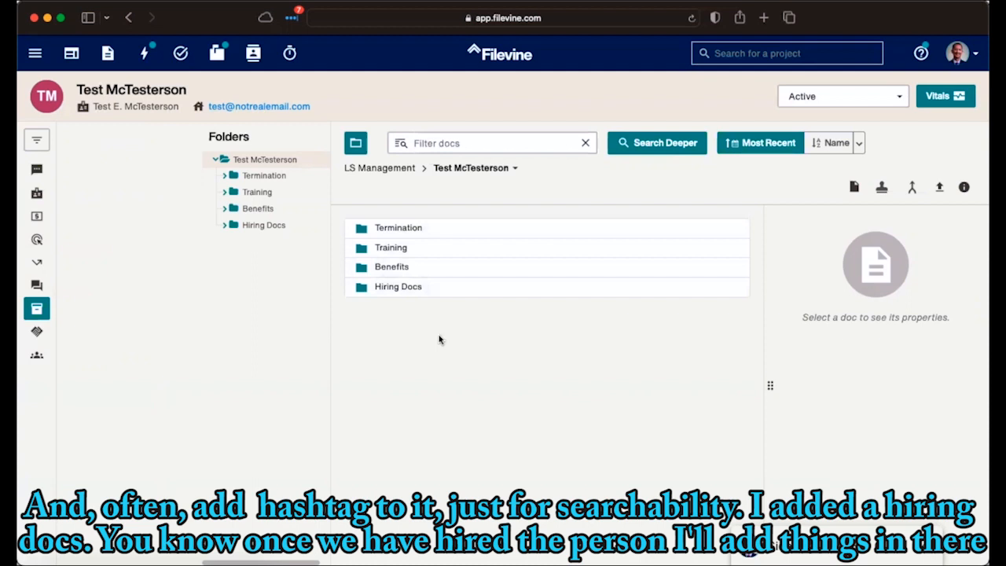
mouse_move(454, 328)
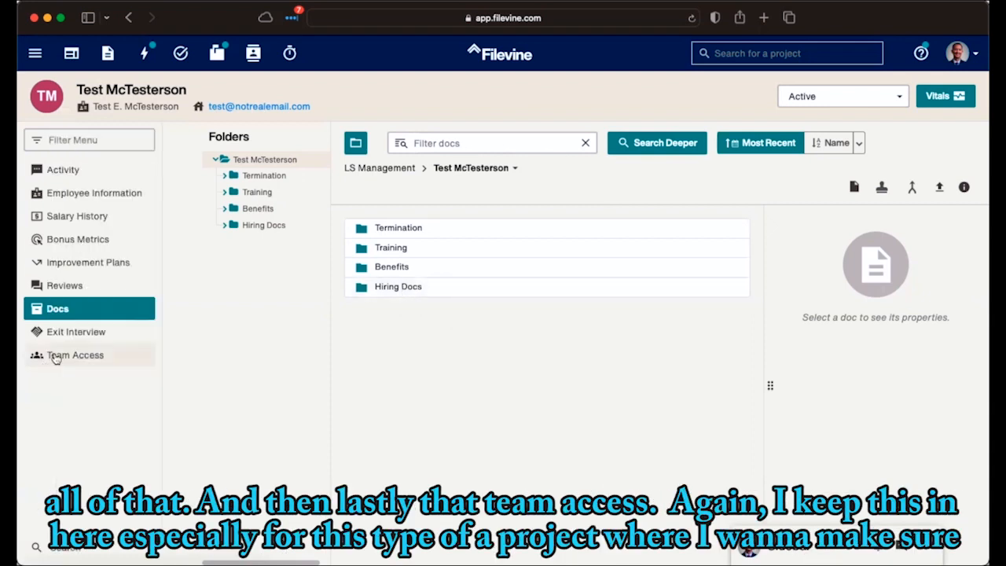
Open Team Access to see the Primary role member and three unassigned roles
left_click(74, 354)
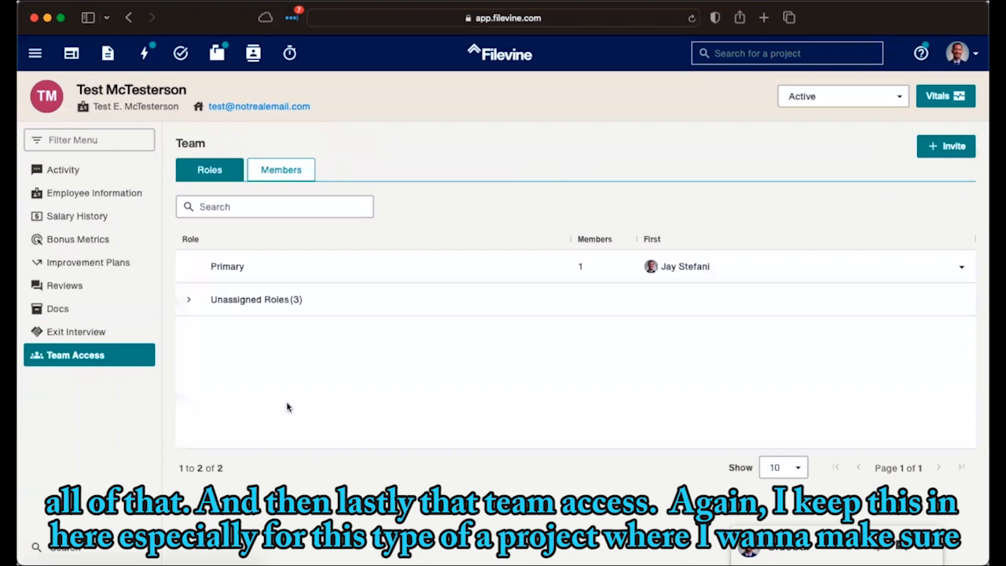
mouse_move(116, 360)
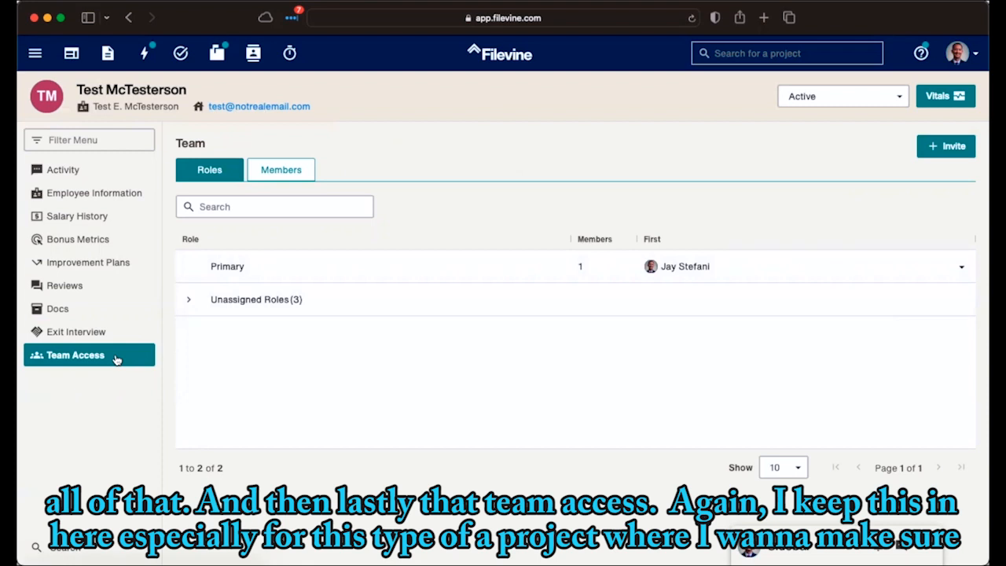
mouse_move(448, 253)
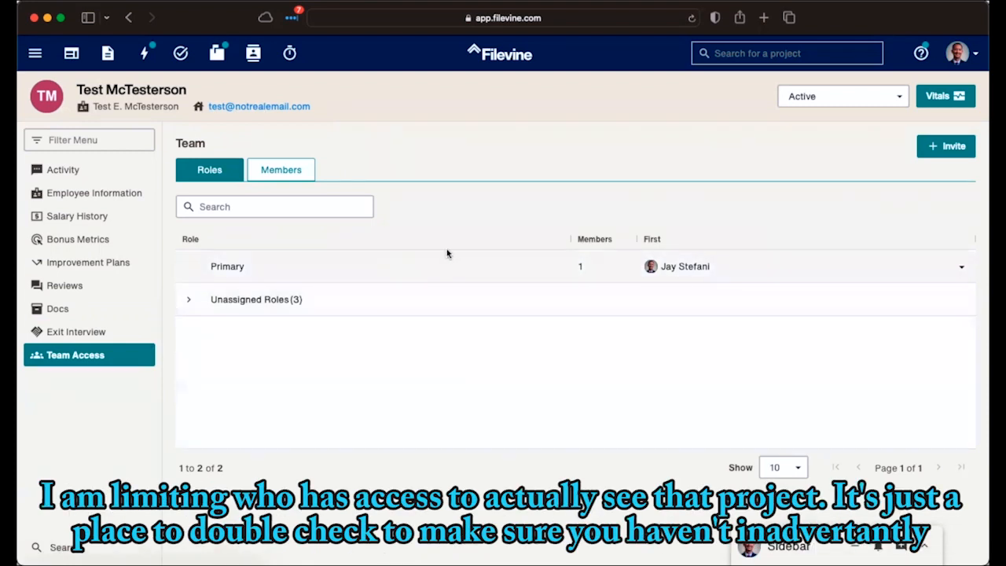
mouse_move(471, 216)
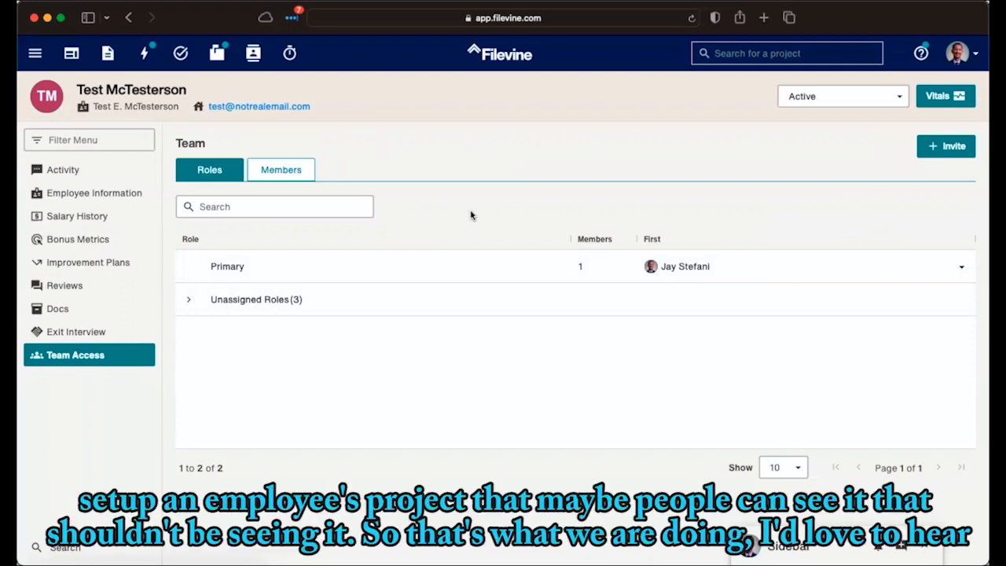
mouse_move(464, 215)
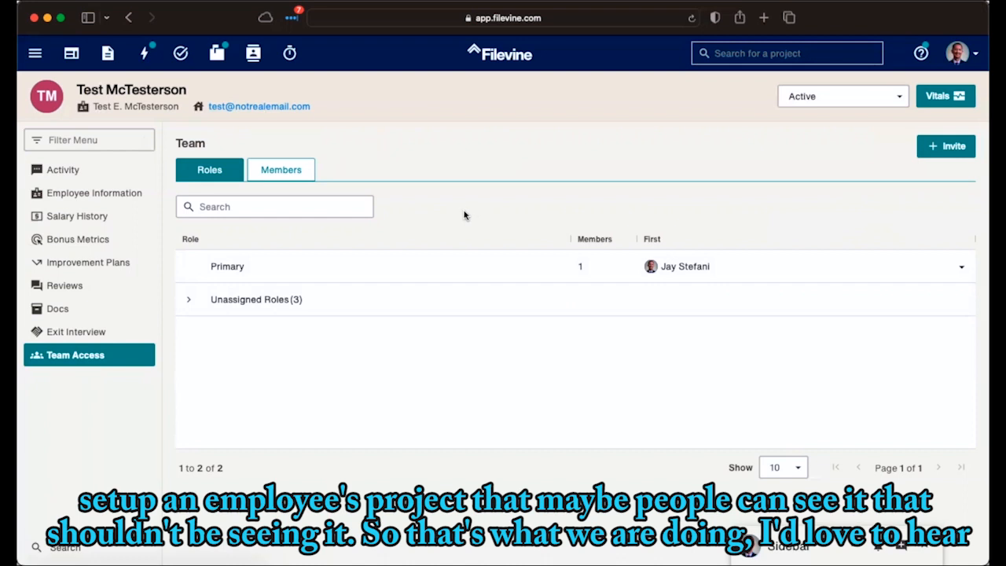
Return to the Activity feed showing the scheduled review note and annual review email
left_click(63, 169)
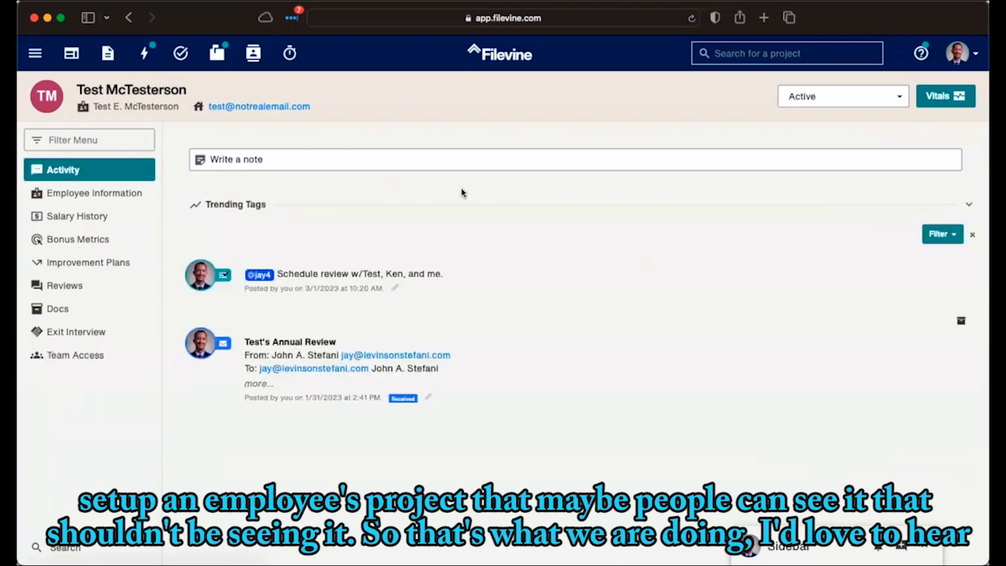